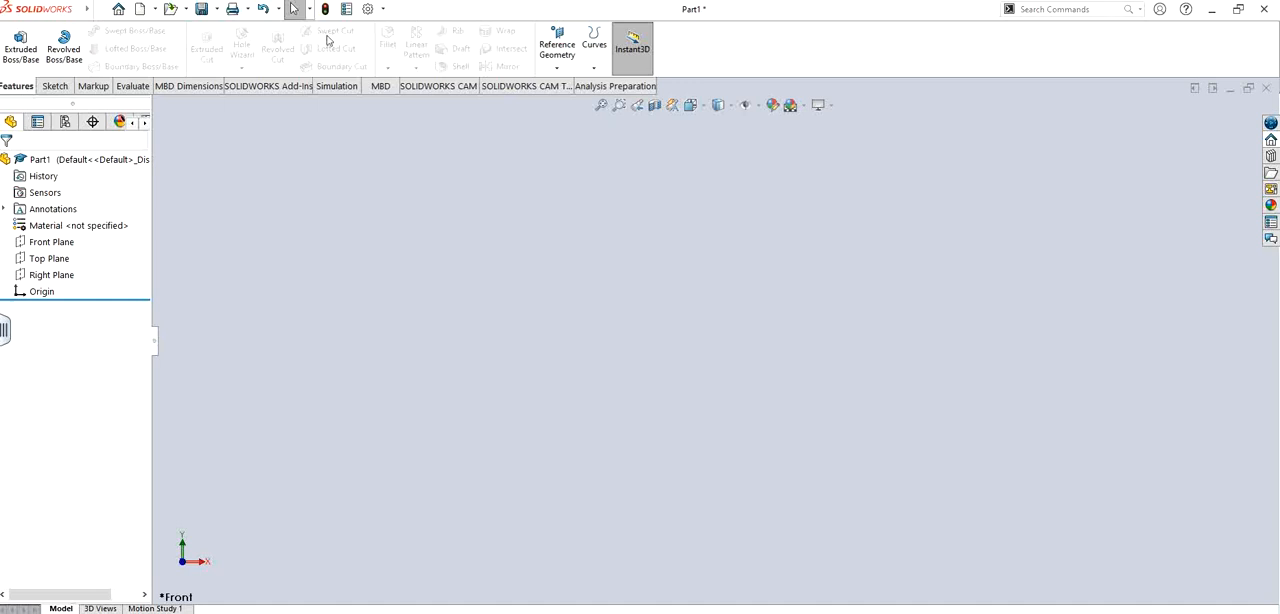
mouse_move(336, 32)
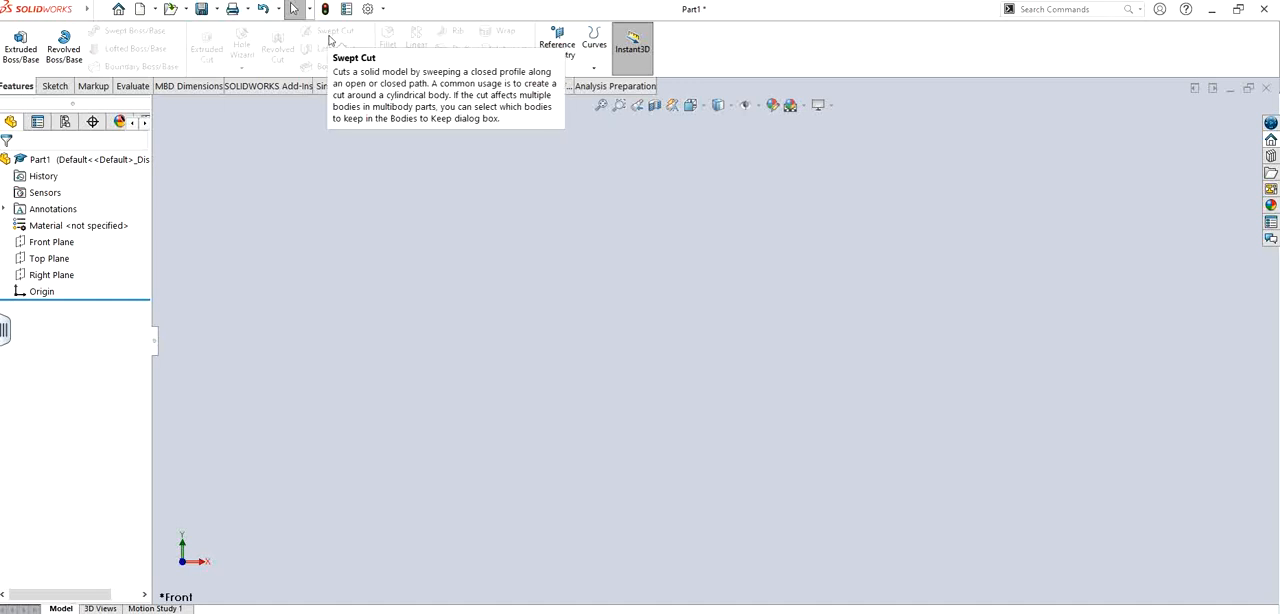
mouse_move(332, 42)
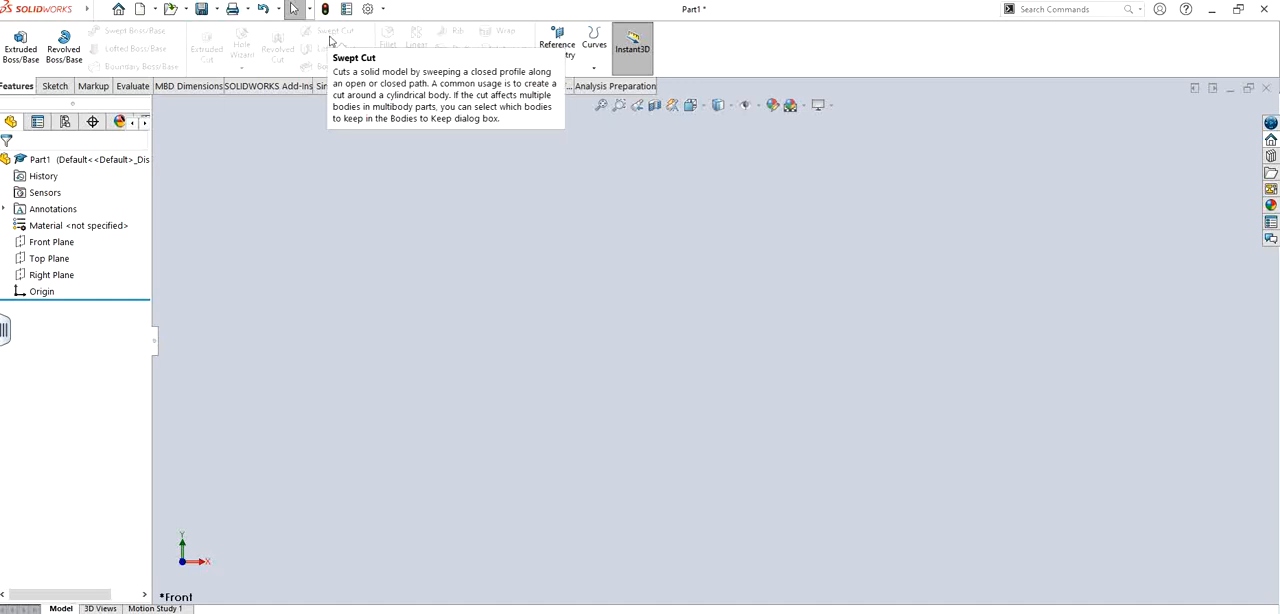
mouse_move(392, 204)
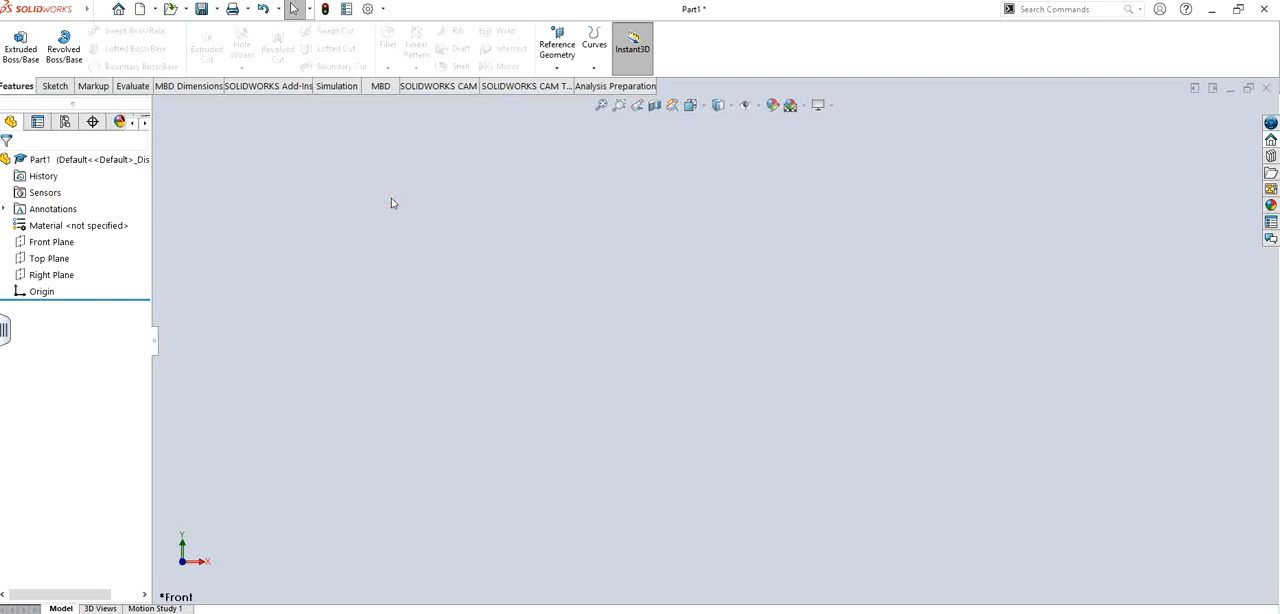
mouse_move(390, 208)
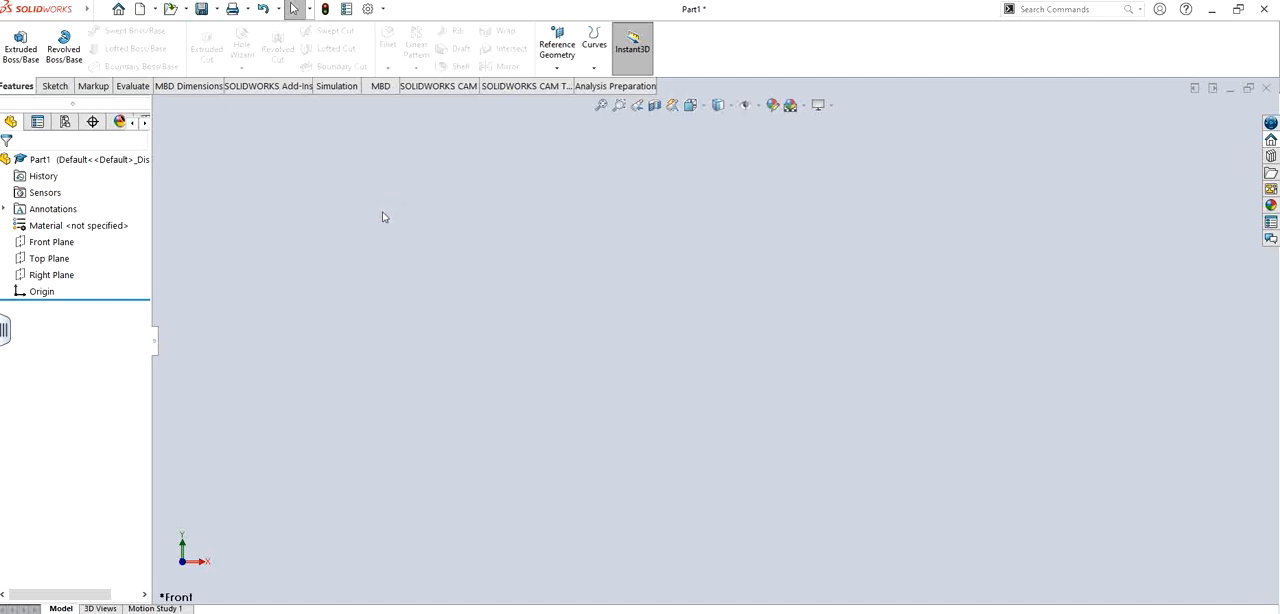
Step: Draw a Center Rectangle on the Front Plane as the block's closed profile
click(52, 242)
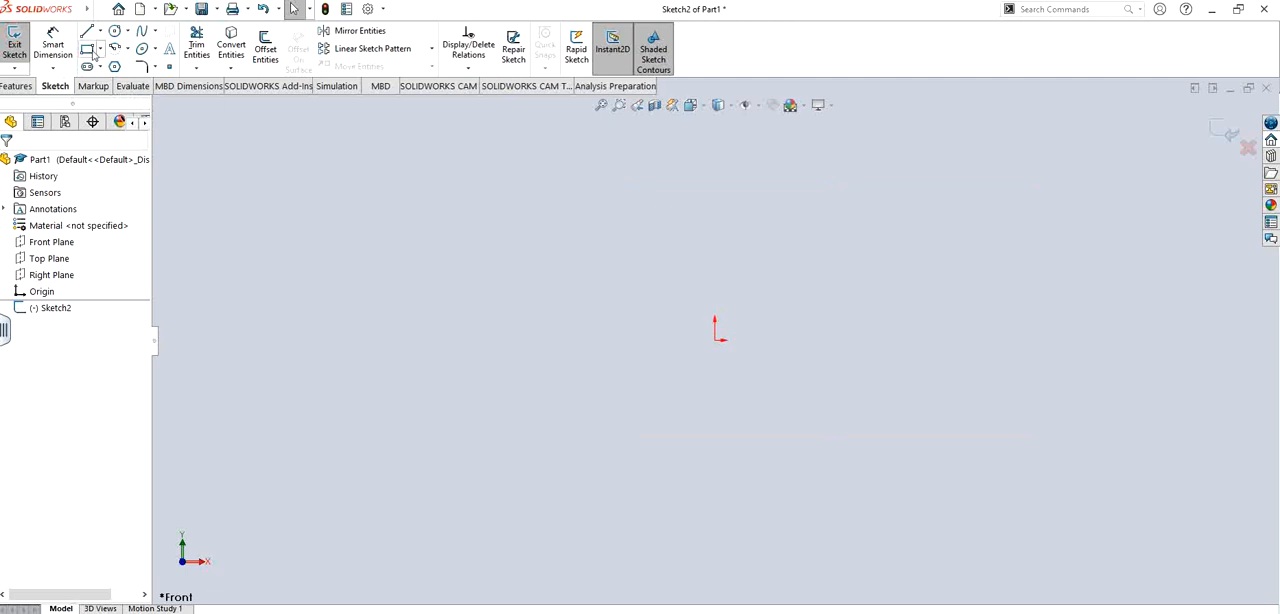
click(100, 48)
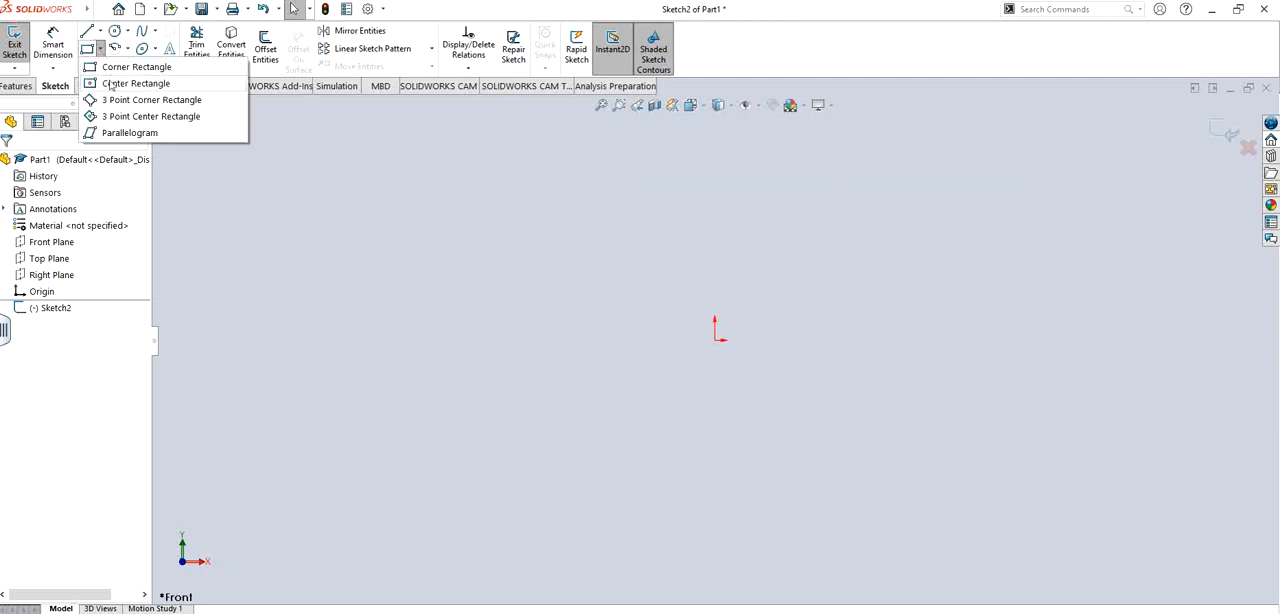
click(136, 84)
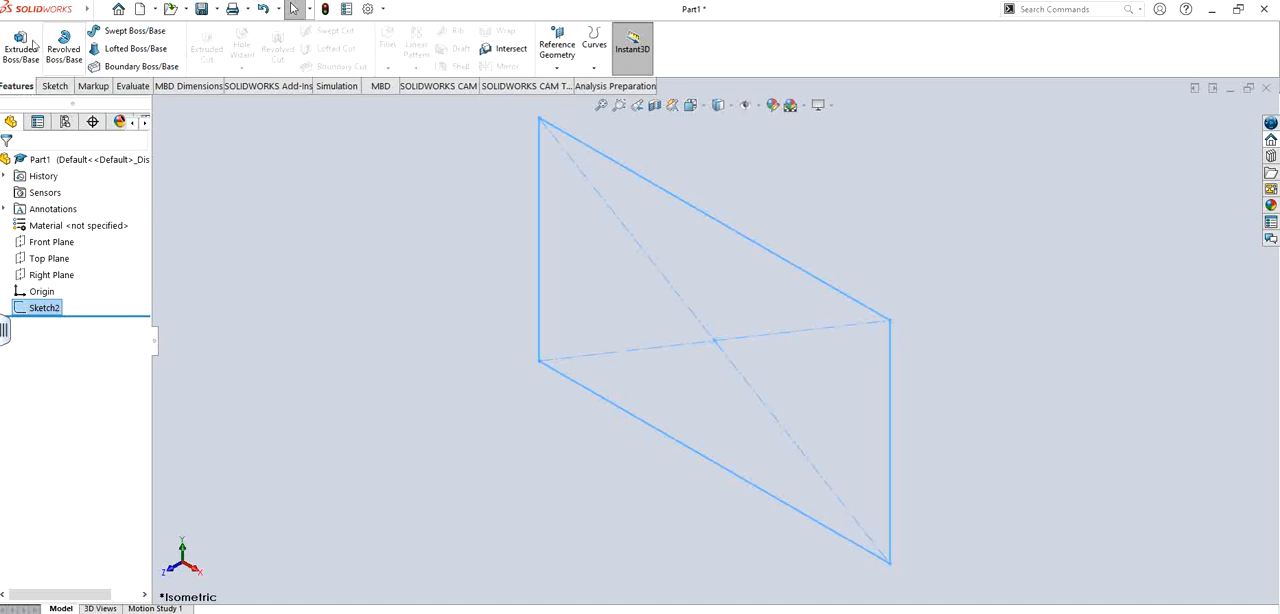
Step: Extrude the rectangle with a Blind depth into the solid block Boss-Extrude1
click(20, 48)
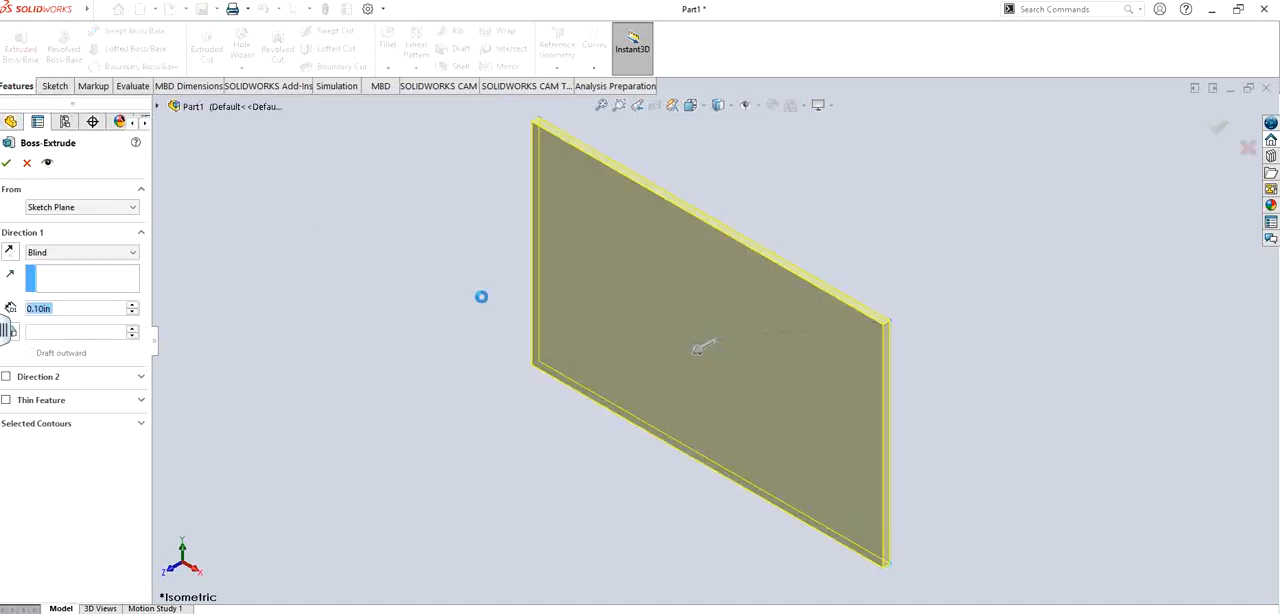
mouse_move(214, 296)
text(1)
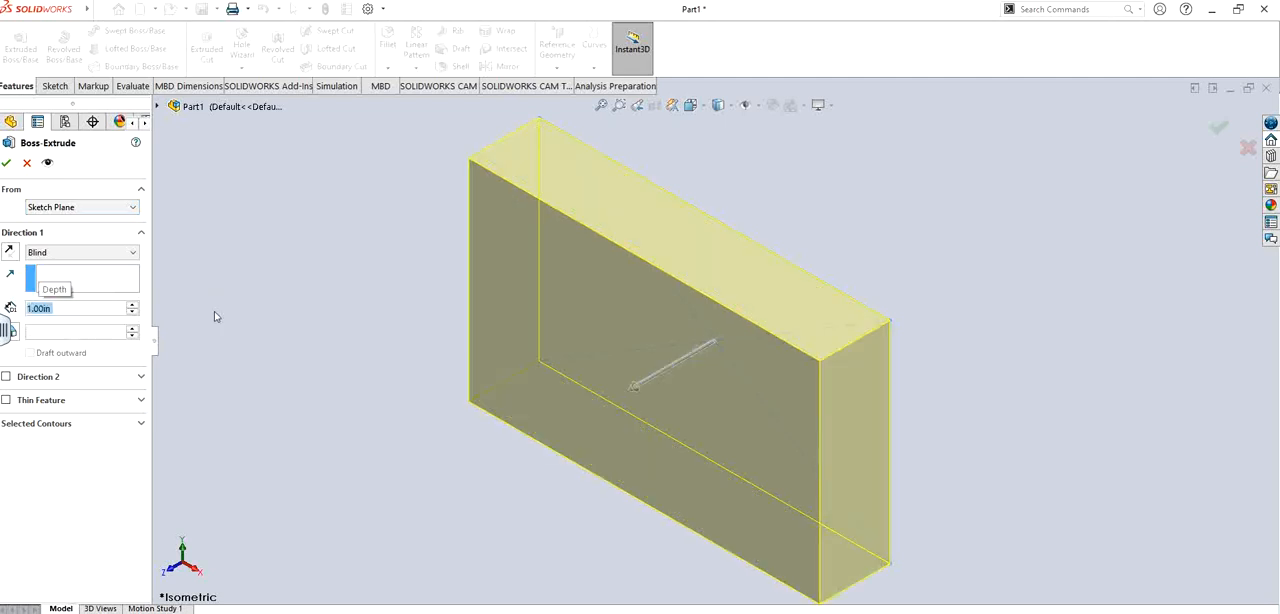
click(6, 164)
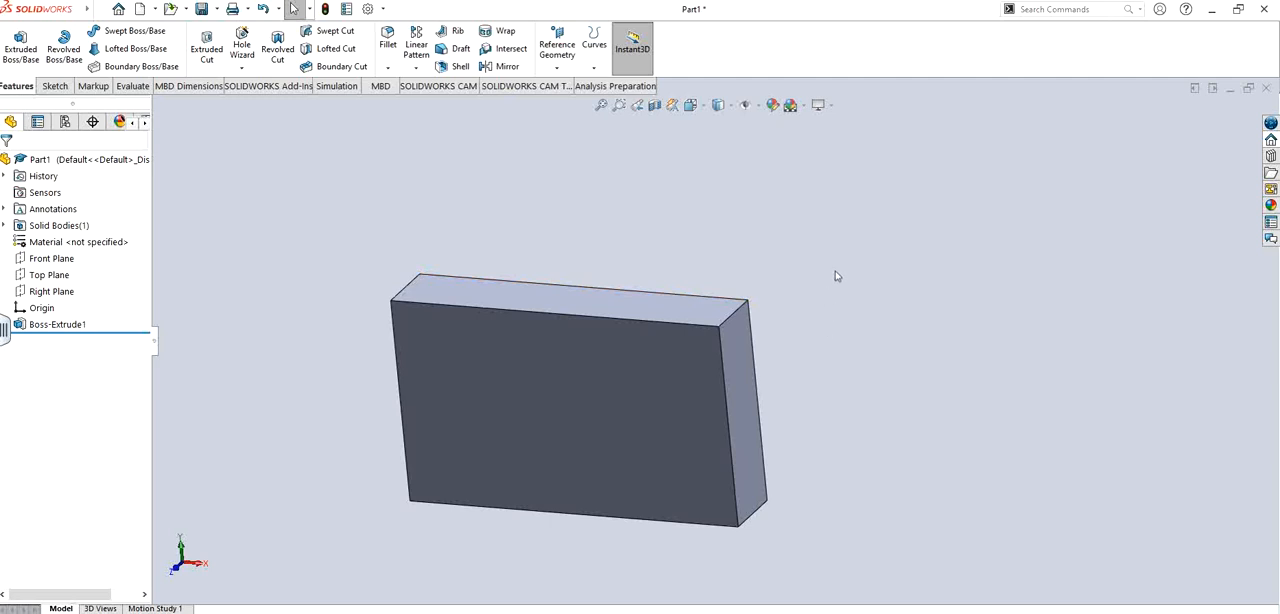
mouse_move(336, 30)
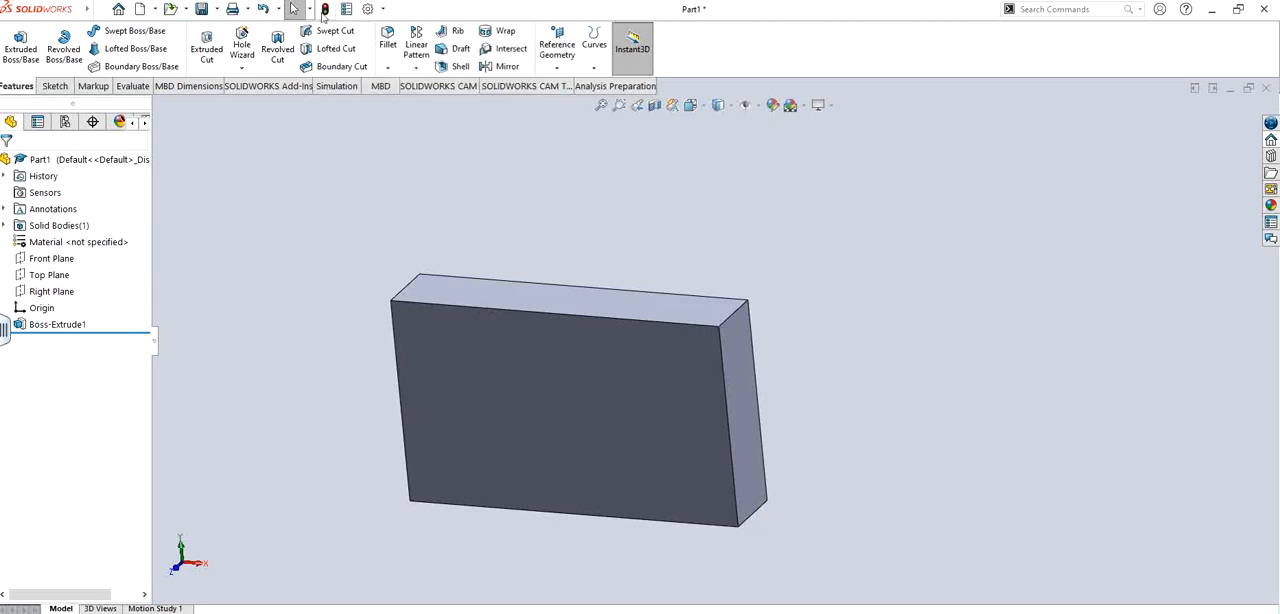
mouse_move(778, 190)
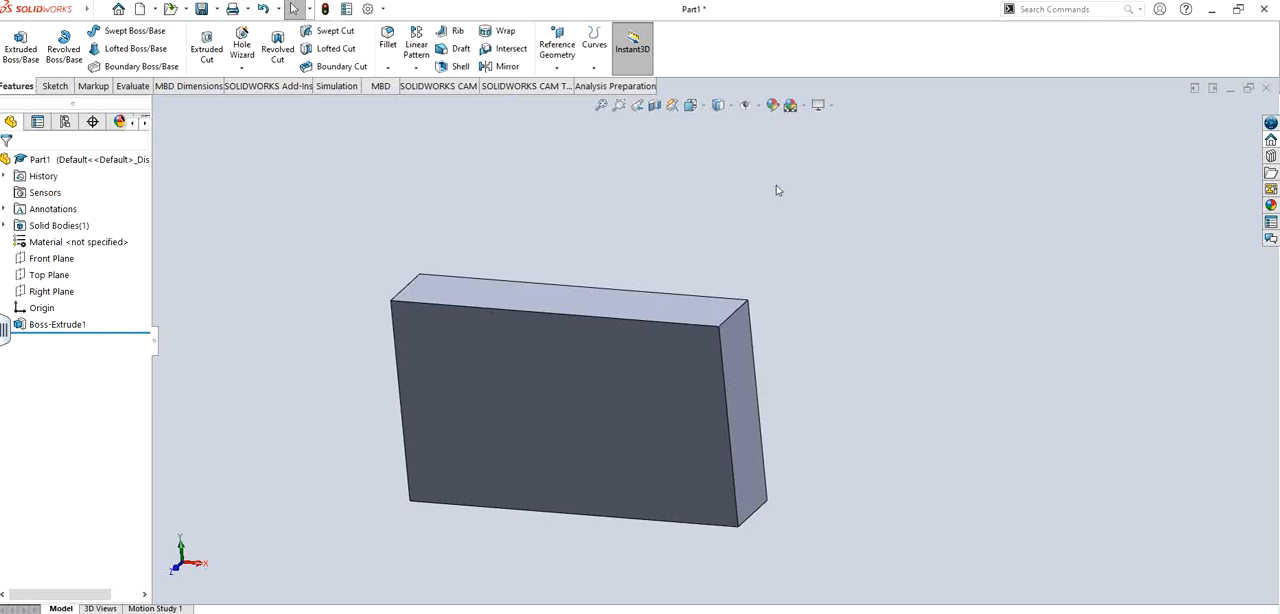
drag(778, 190, 842, 404)
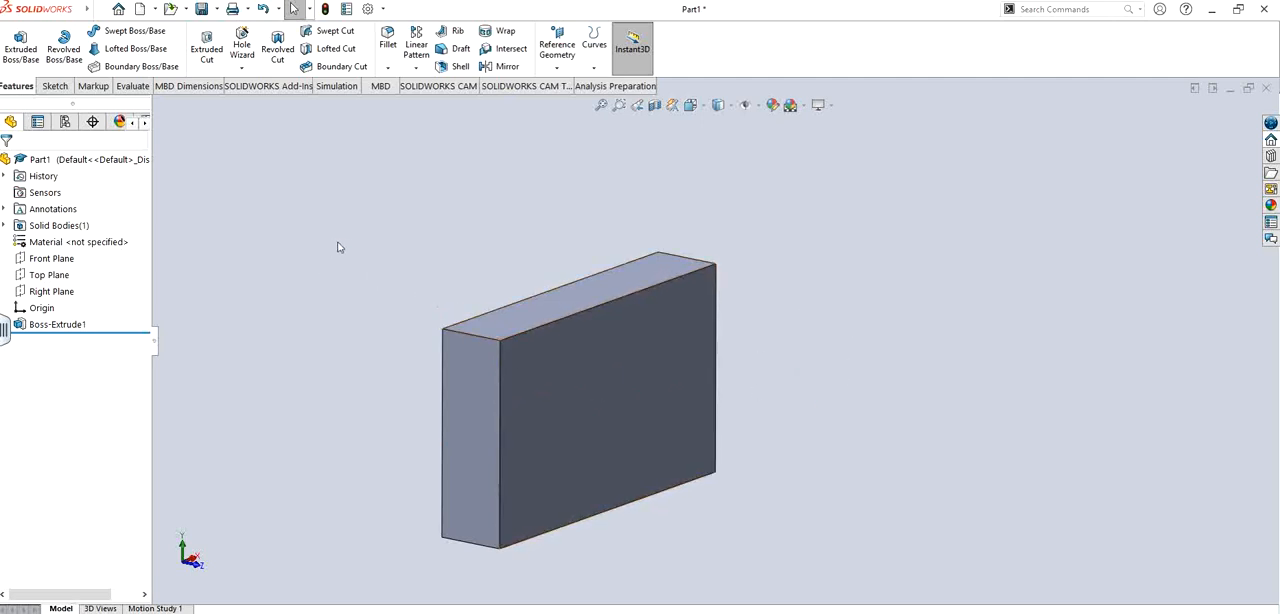
mouse_move(380, 262)
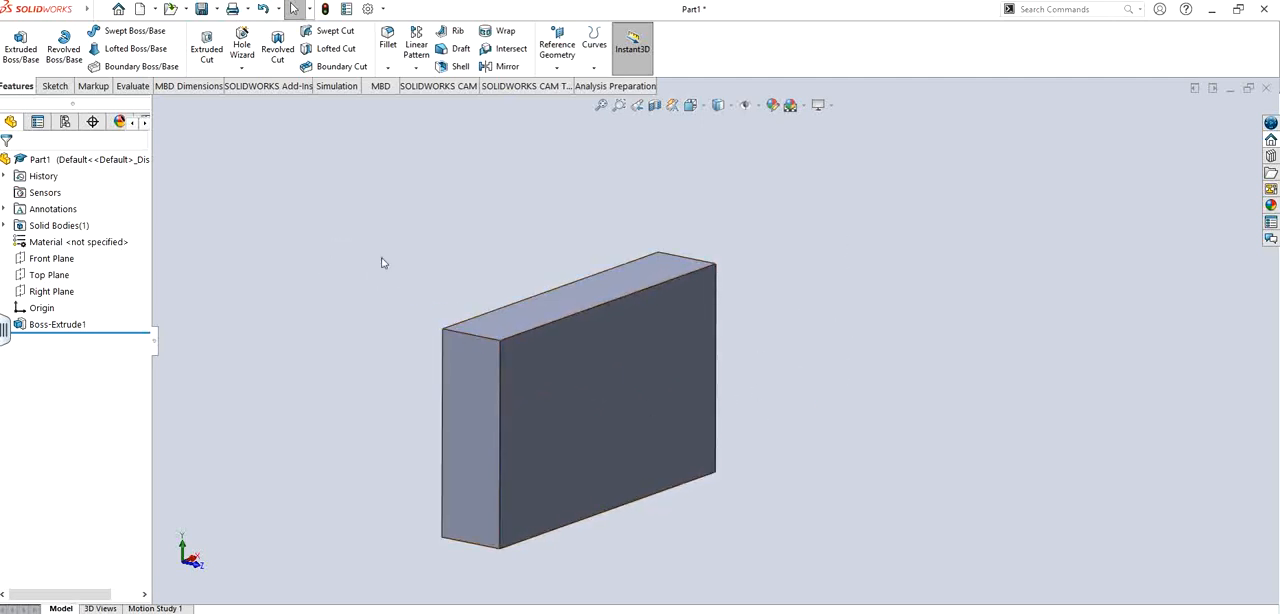
Step: Draw a 3 Point Arc across the block in a new sketch as the sweep path
click(48, 274)
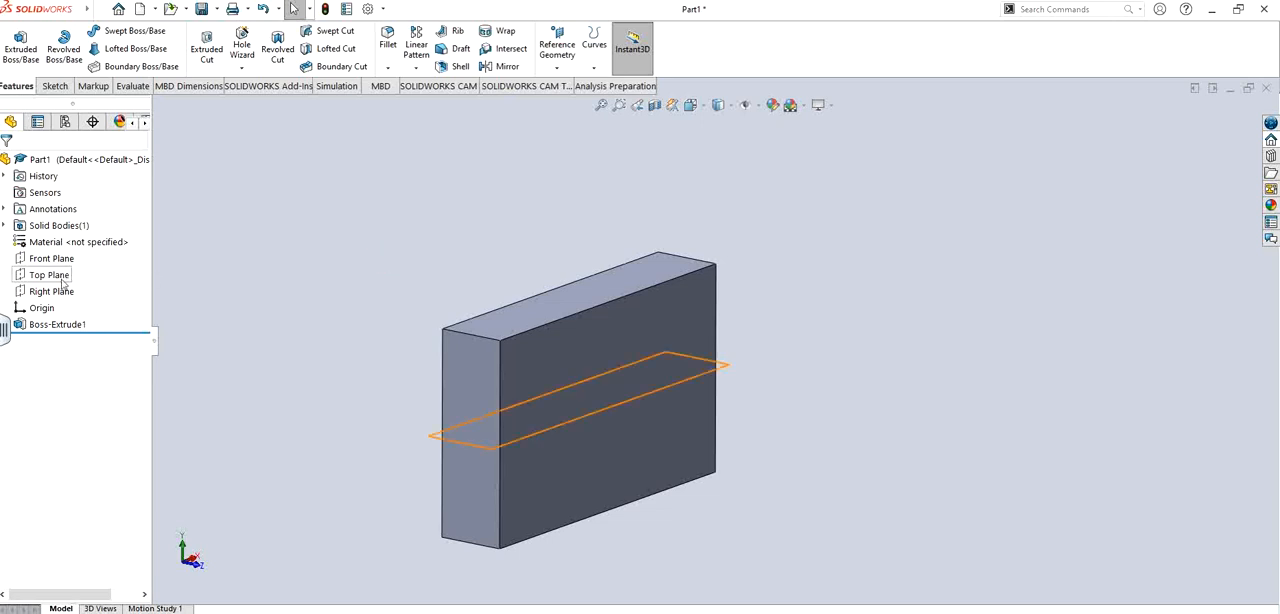
click(52, 292)
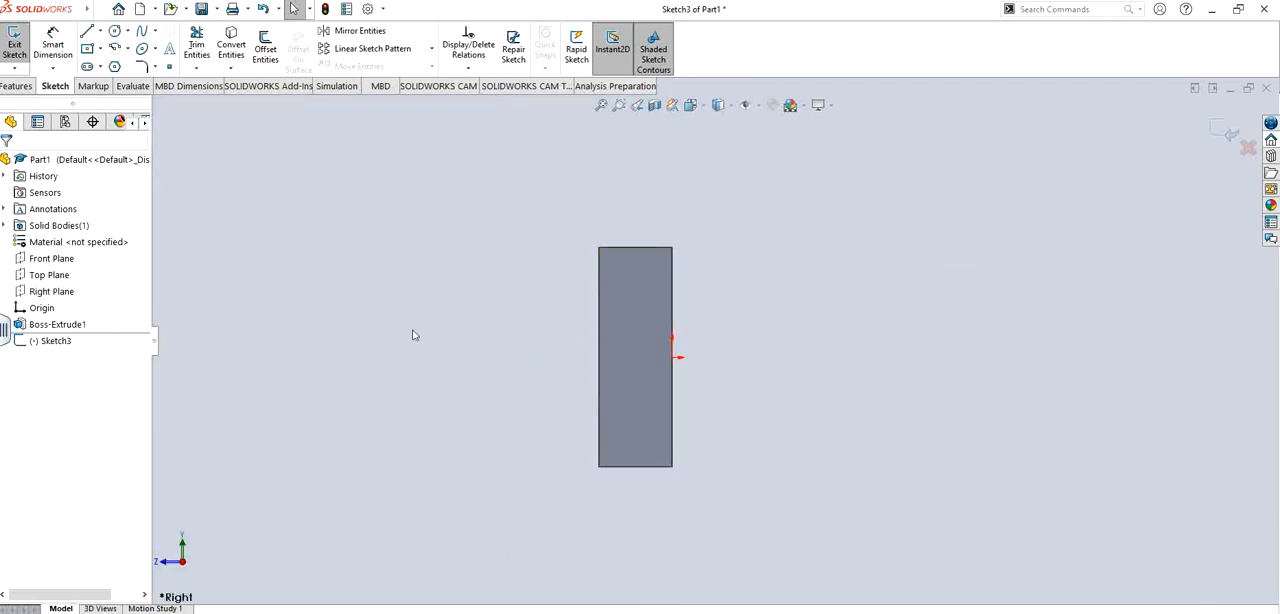
mouse_move(486, 336)
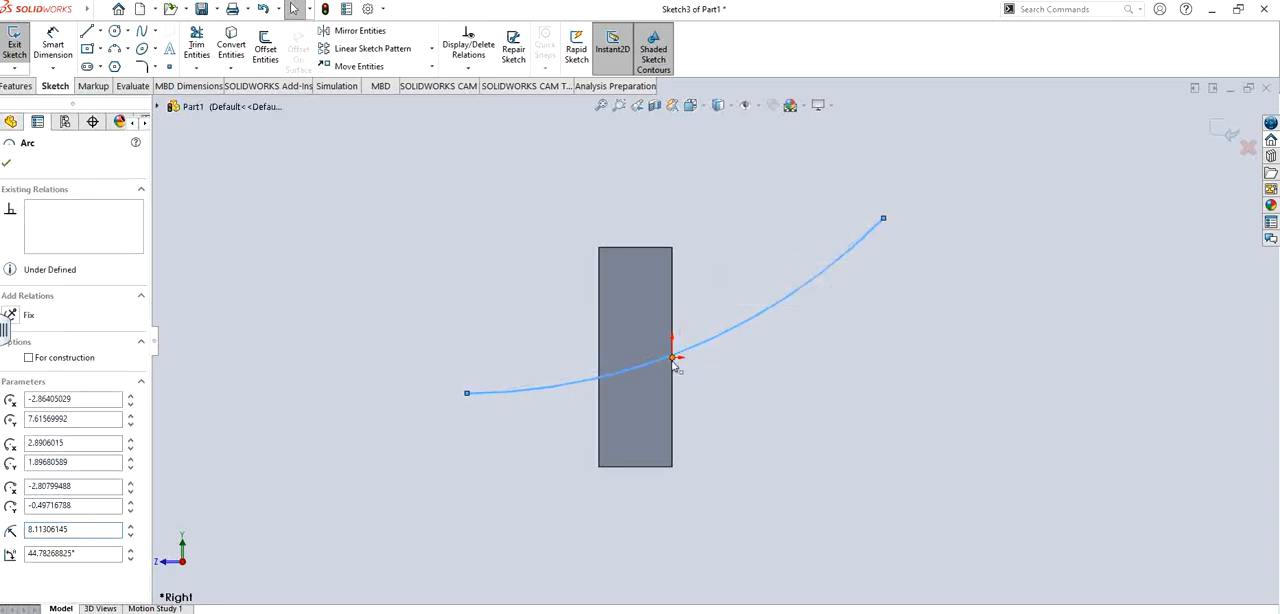
click(672, 358)
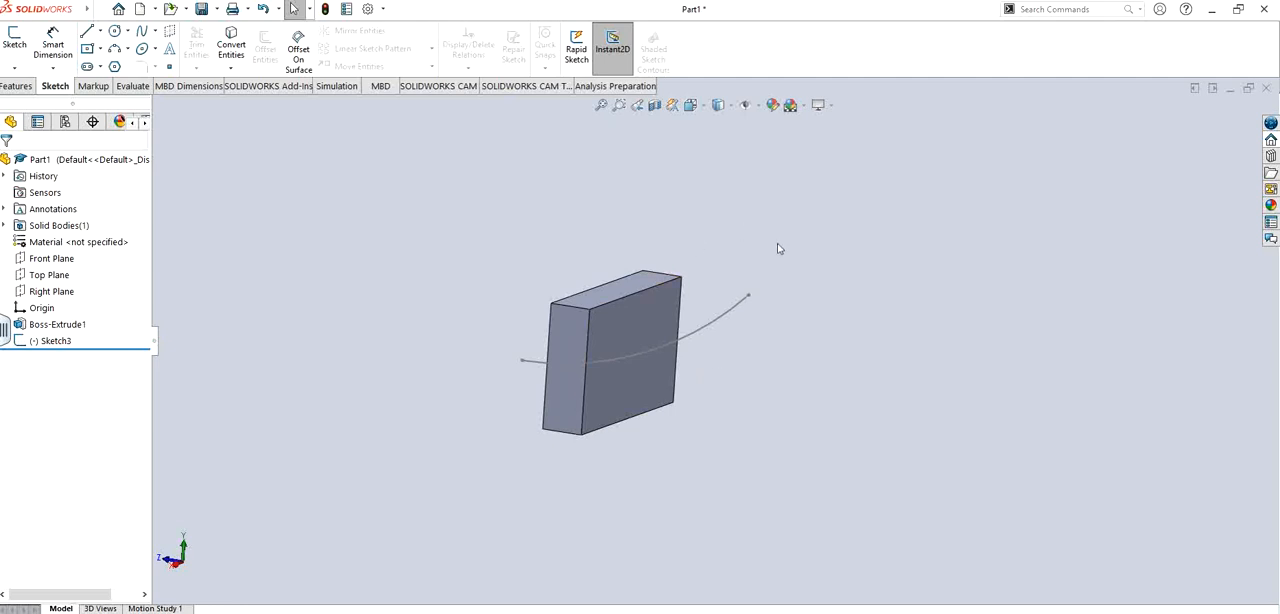
mouse_move(320, 190)
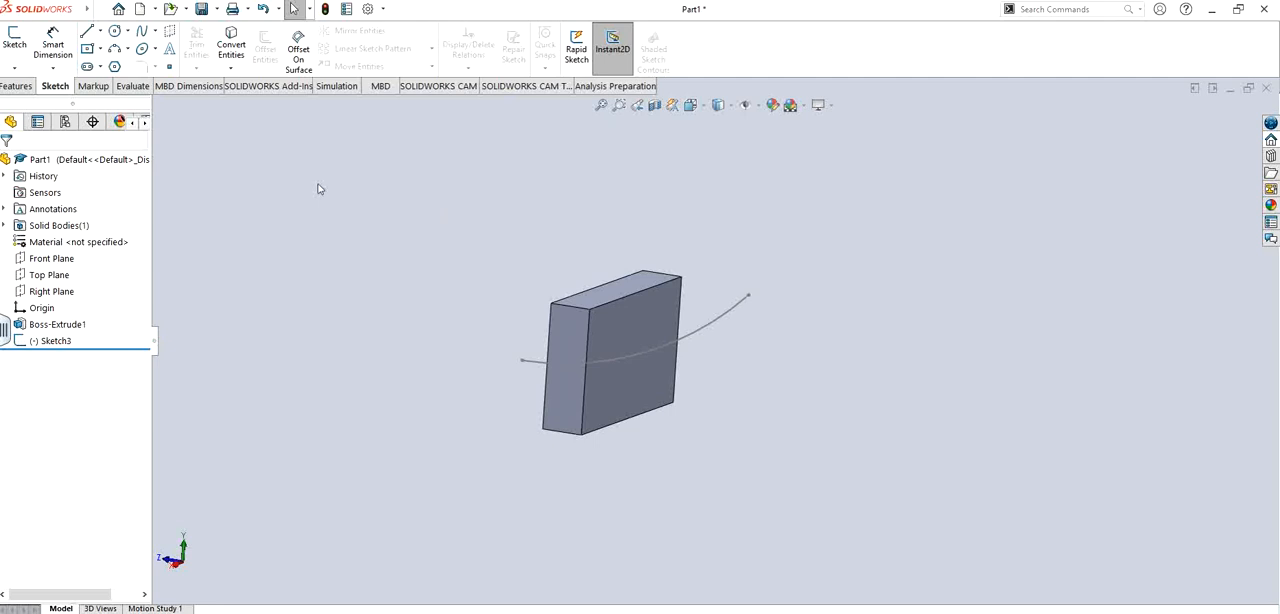
mouse_move(216, 96)
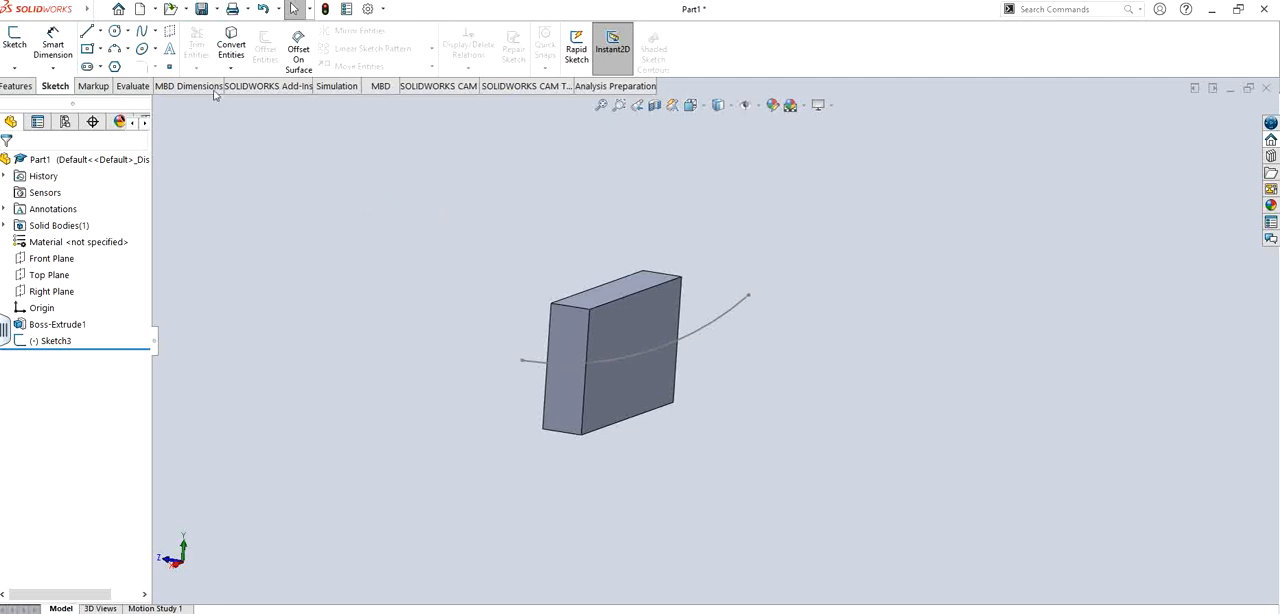
Step: Create Plane1 perpendicular to the arc and coincident with its end point
click(16, 86)
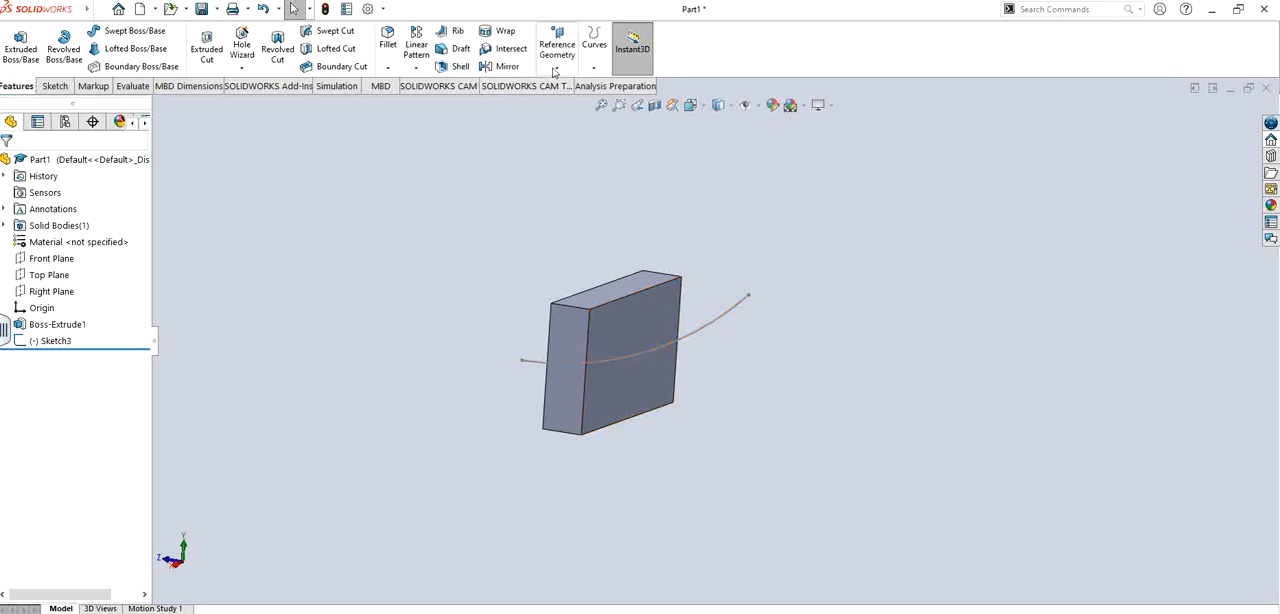
click(556, 44)
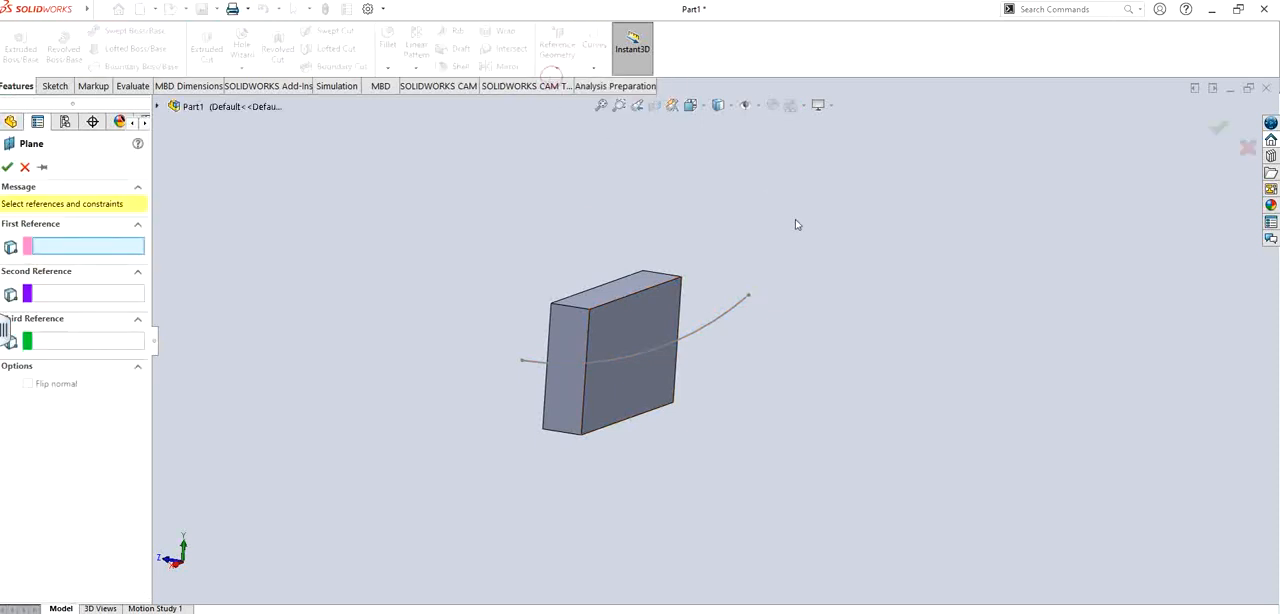
click(724, 312)
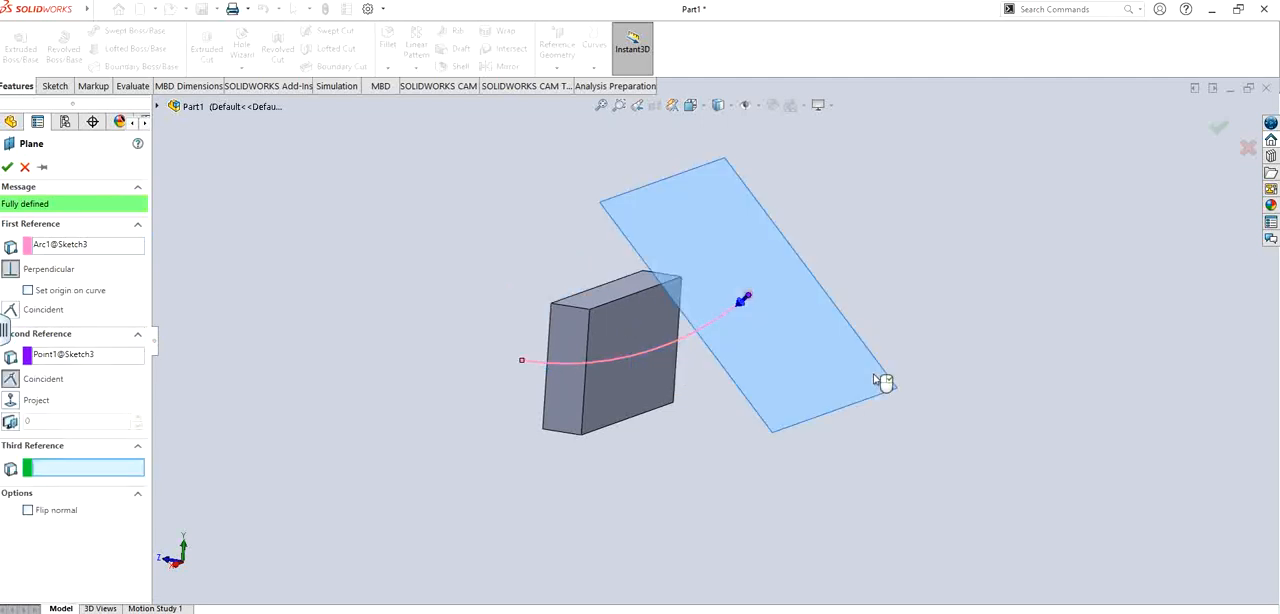
click(8, 168)
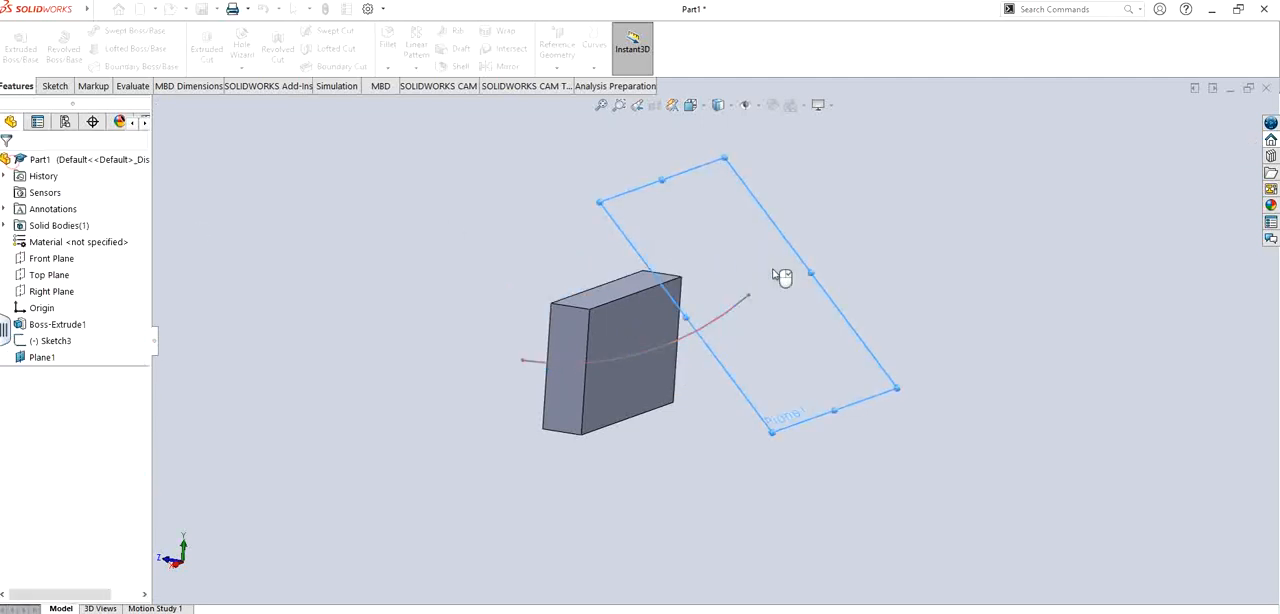
Step: Sketch a semicircle on Plane1 with a Centerpoint Arc centred at the arc's end, closed by a line
click(42, 356)
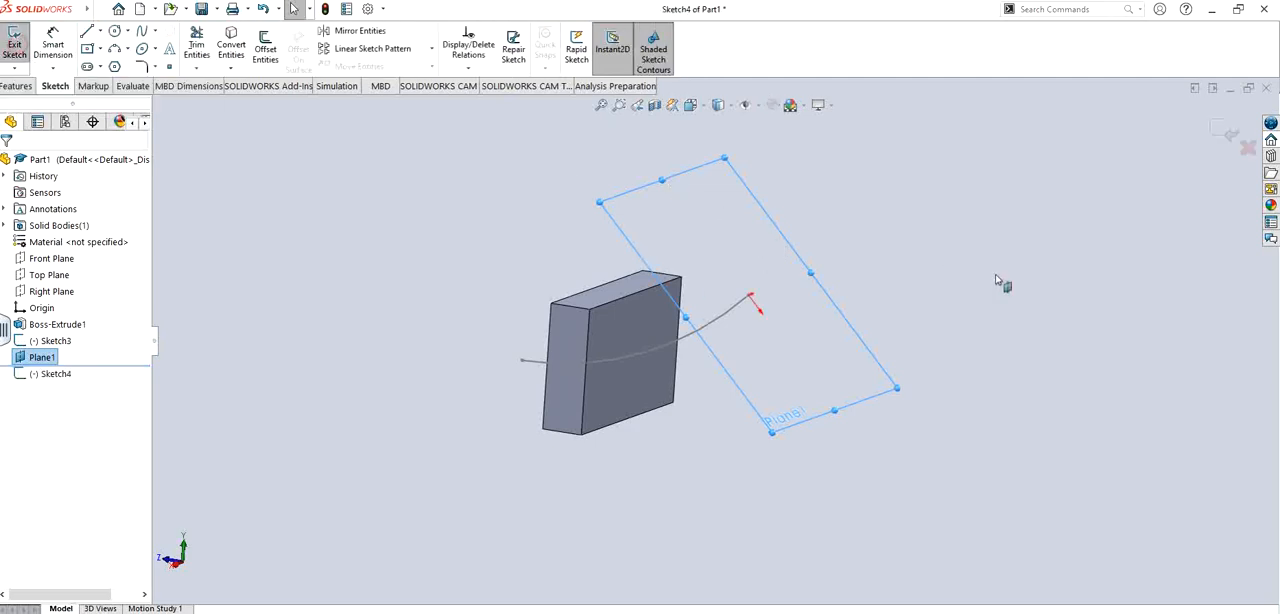
mouse_move(940, 272)
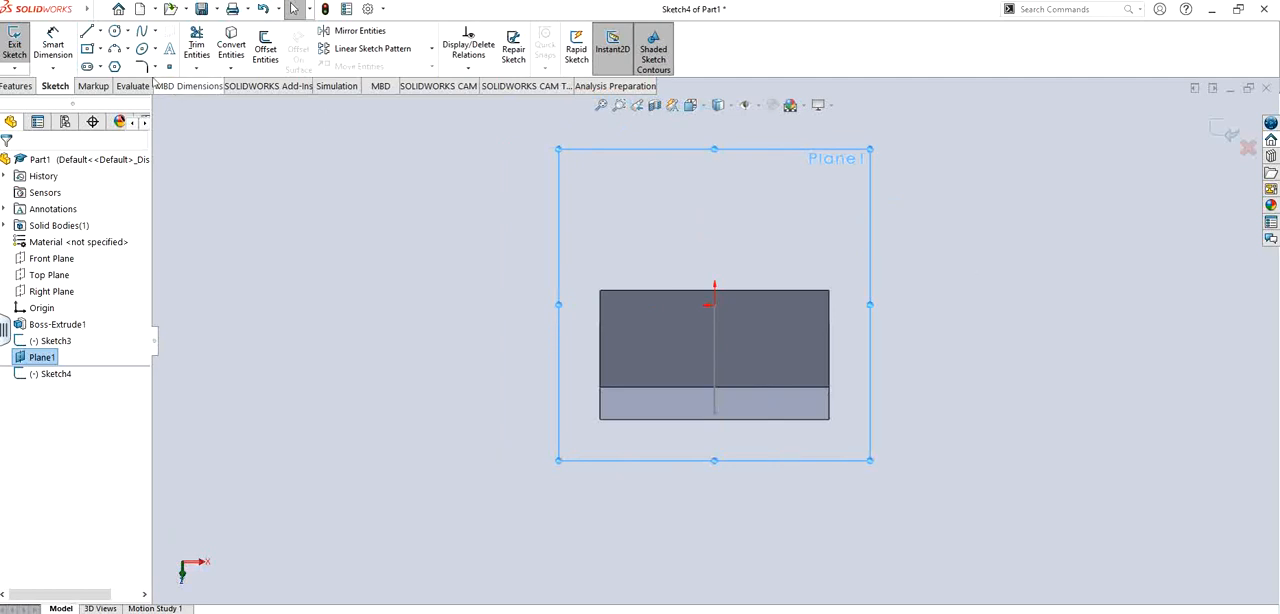
mouse_move(118, 50)
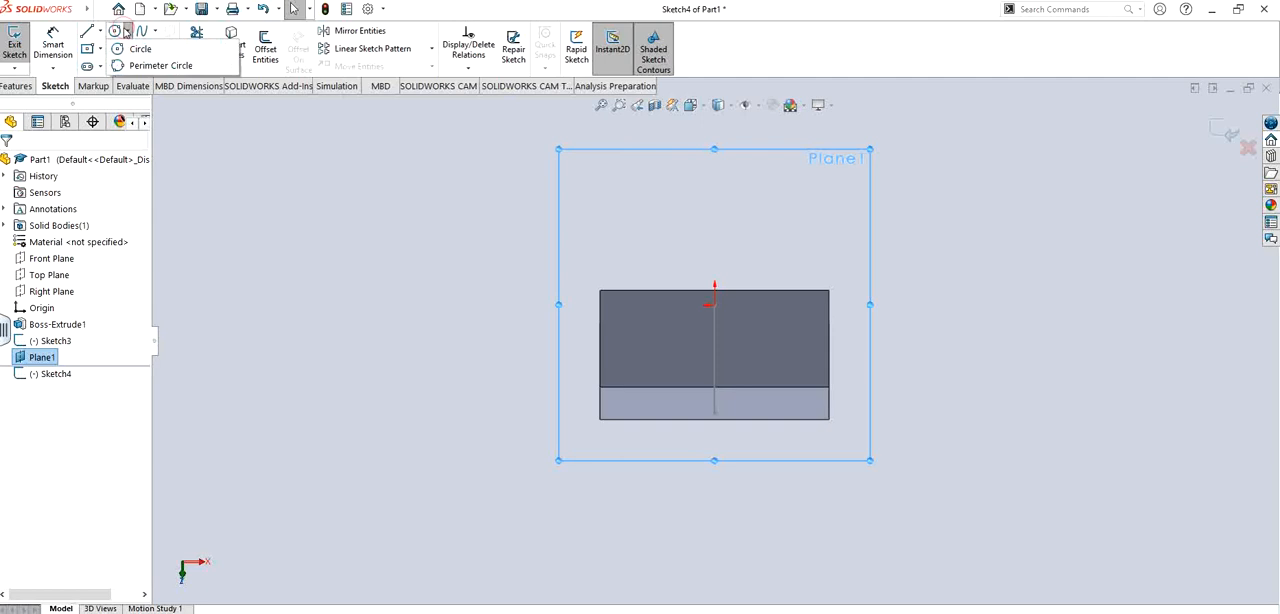
click(128, 32)
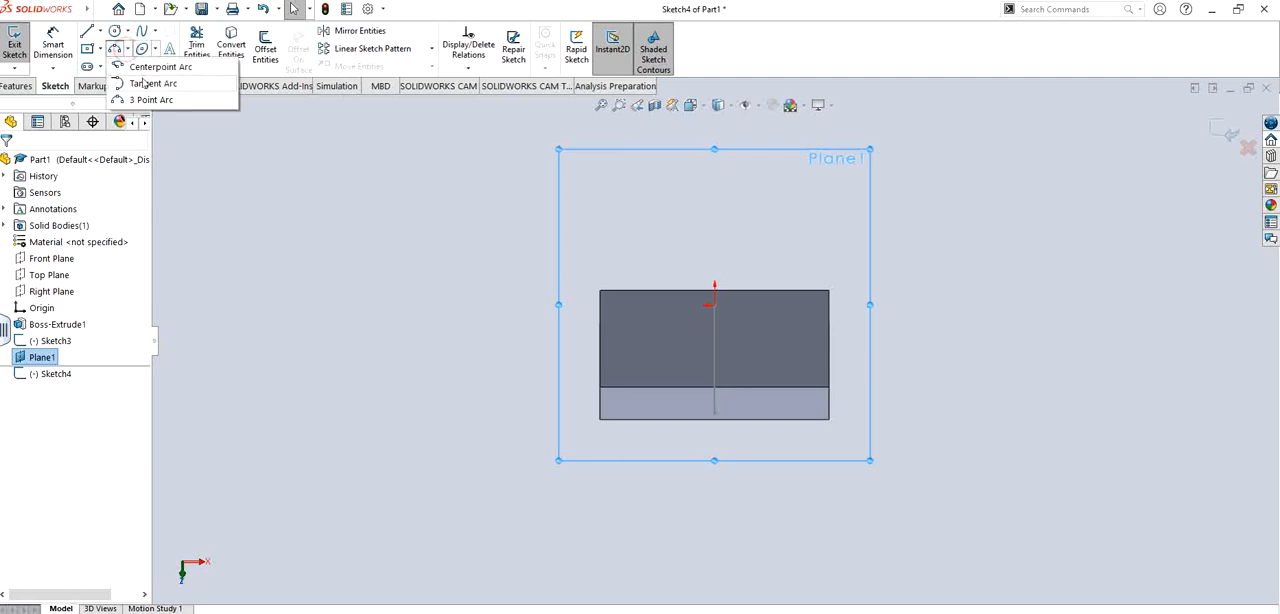
click(160, 66)
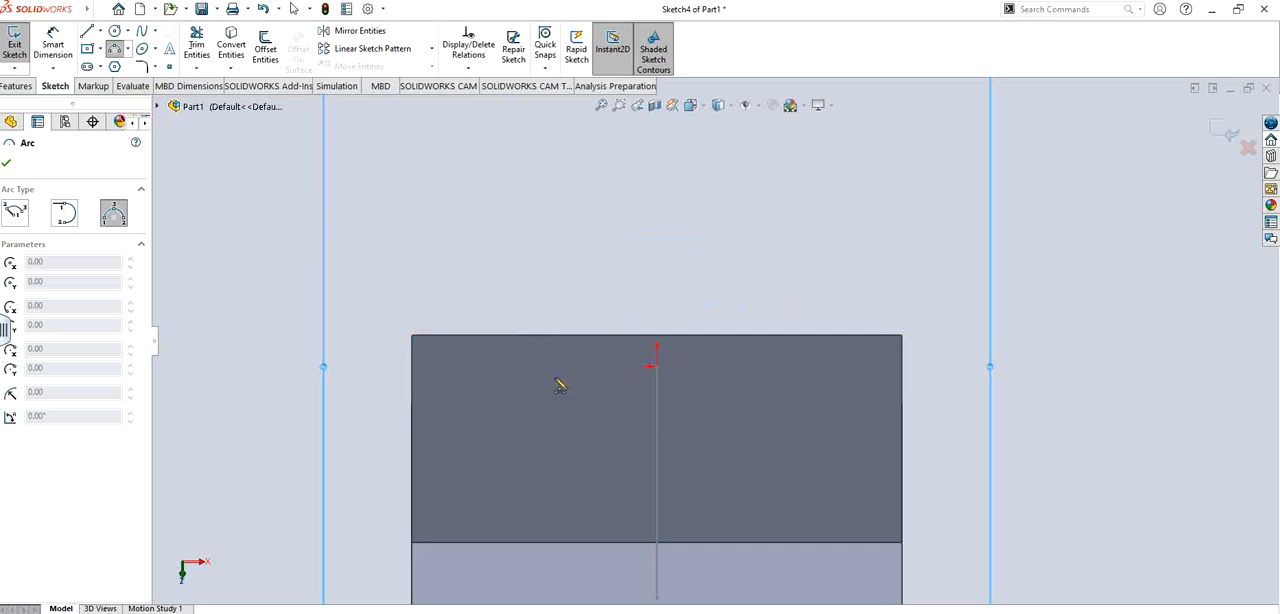
mouse_move(728, 376)
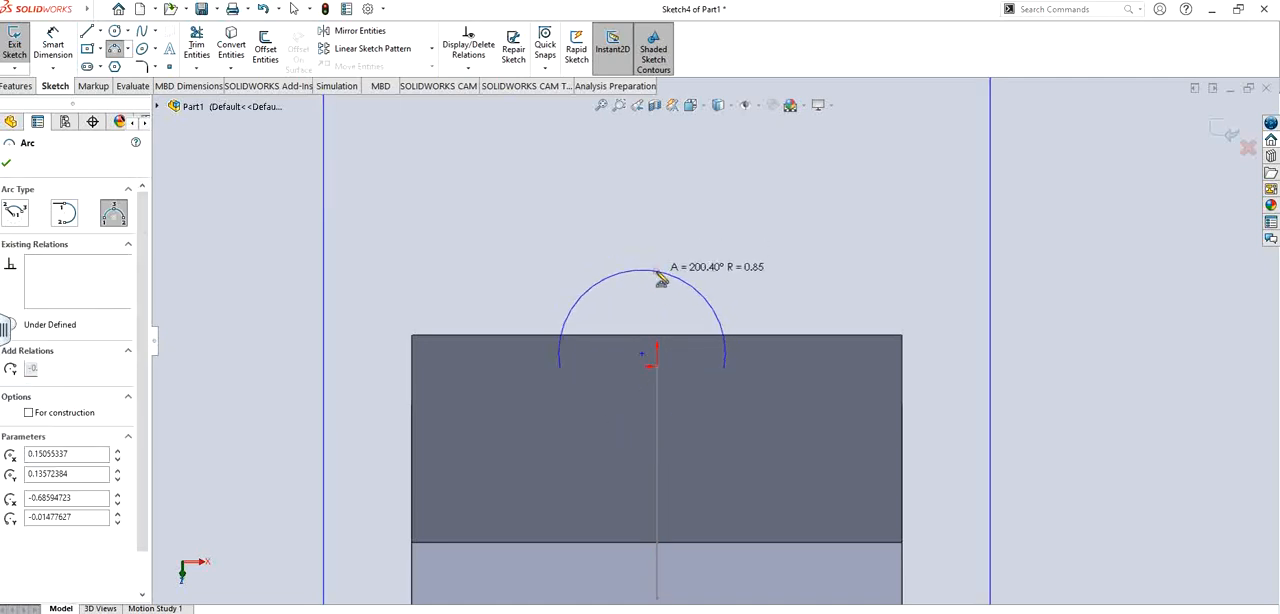
click(642, 354)
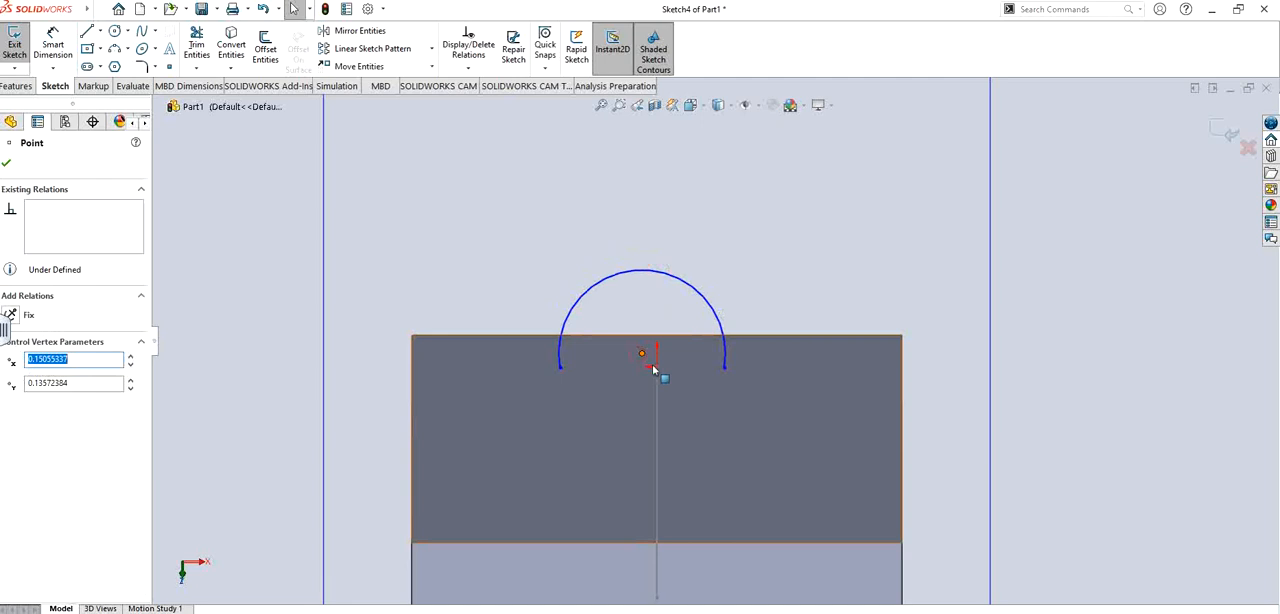
mouse_move(656, 368)
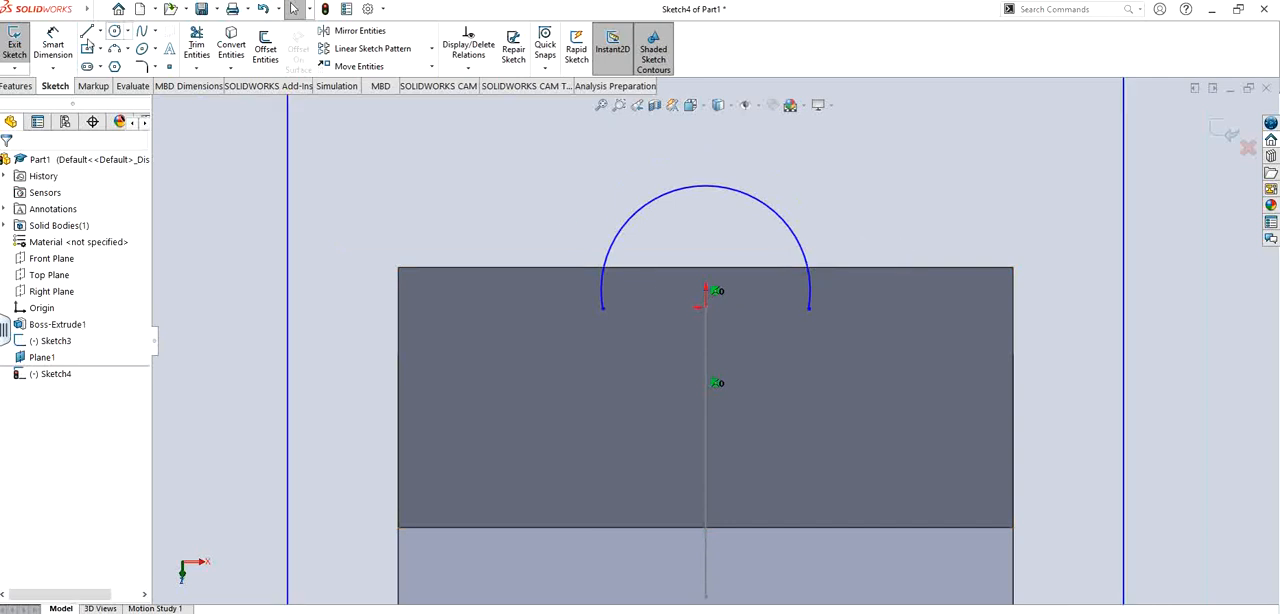
click(88, 30)
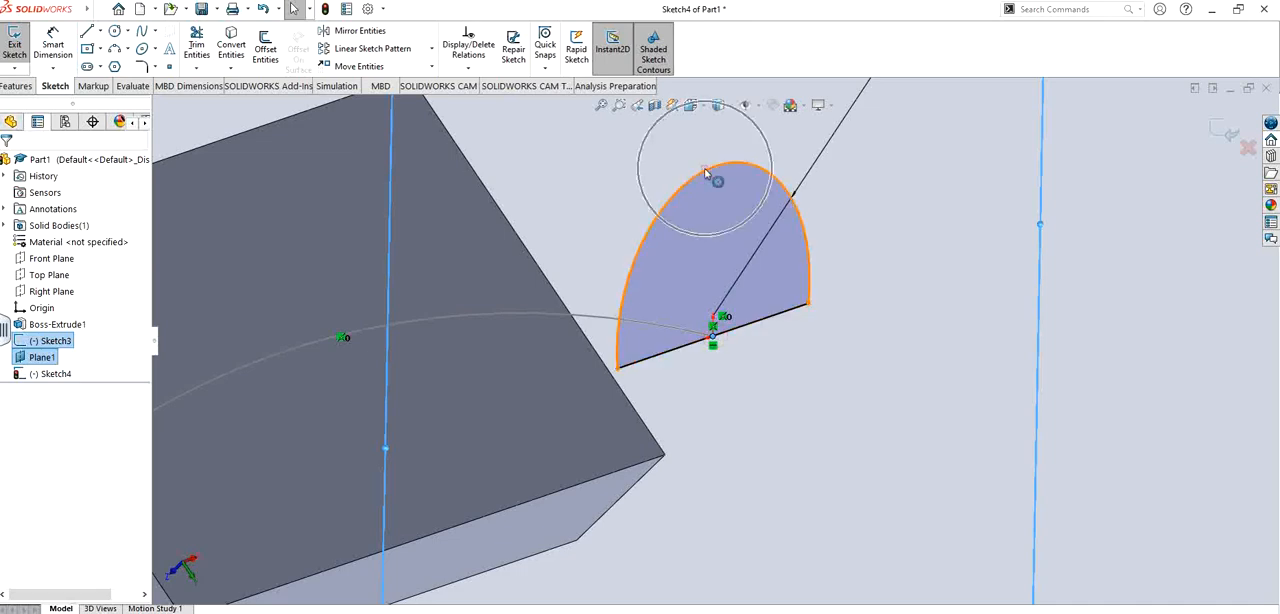
Step: Dimension the semicircle arc to radius R1.00
click(704, 170)
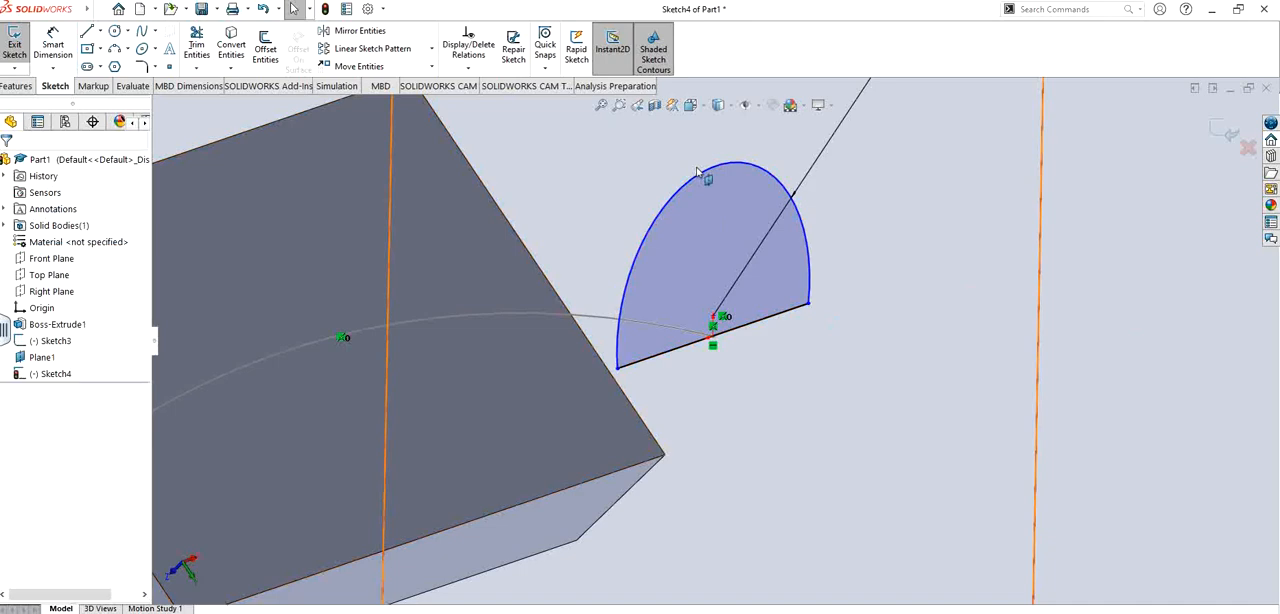
click(716, 176)
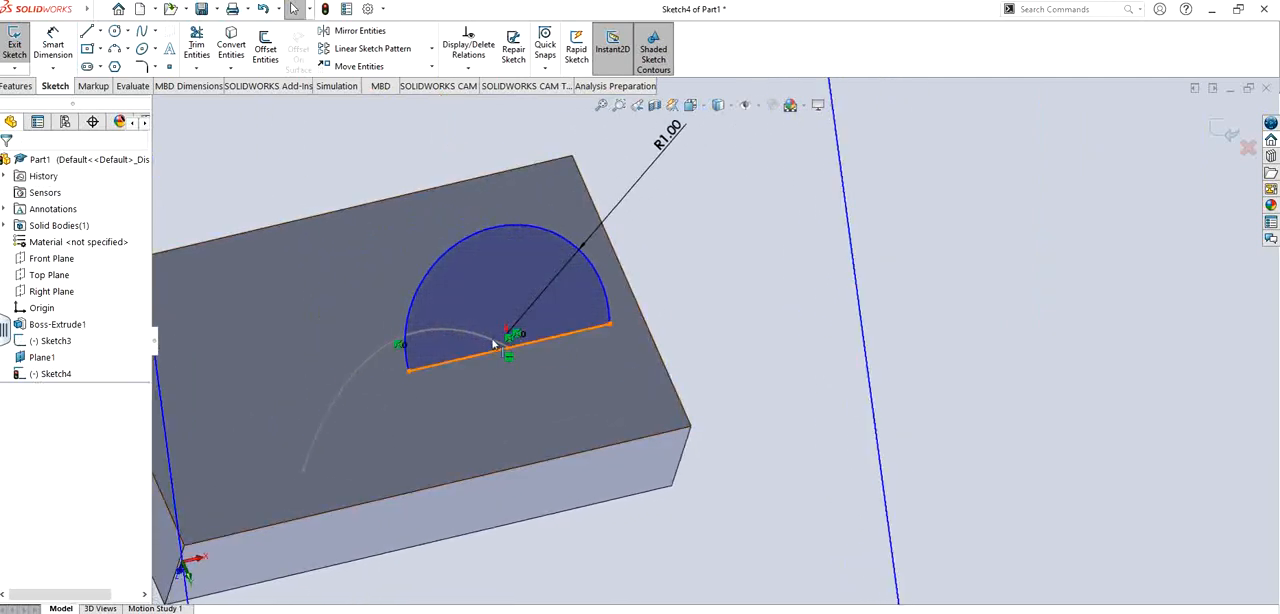
click(484, 230)
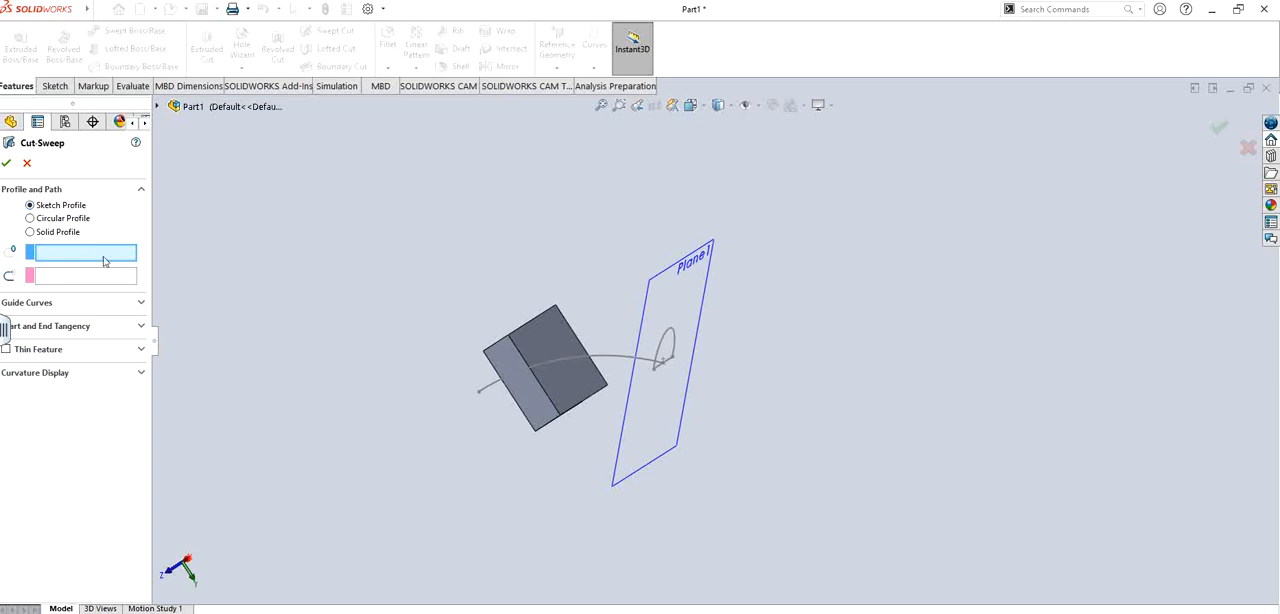
mouse_move(10, 252)
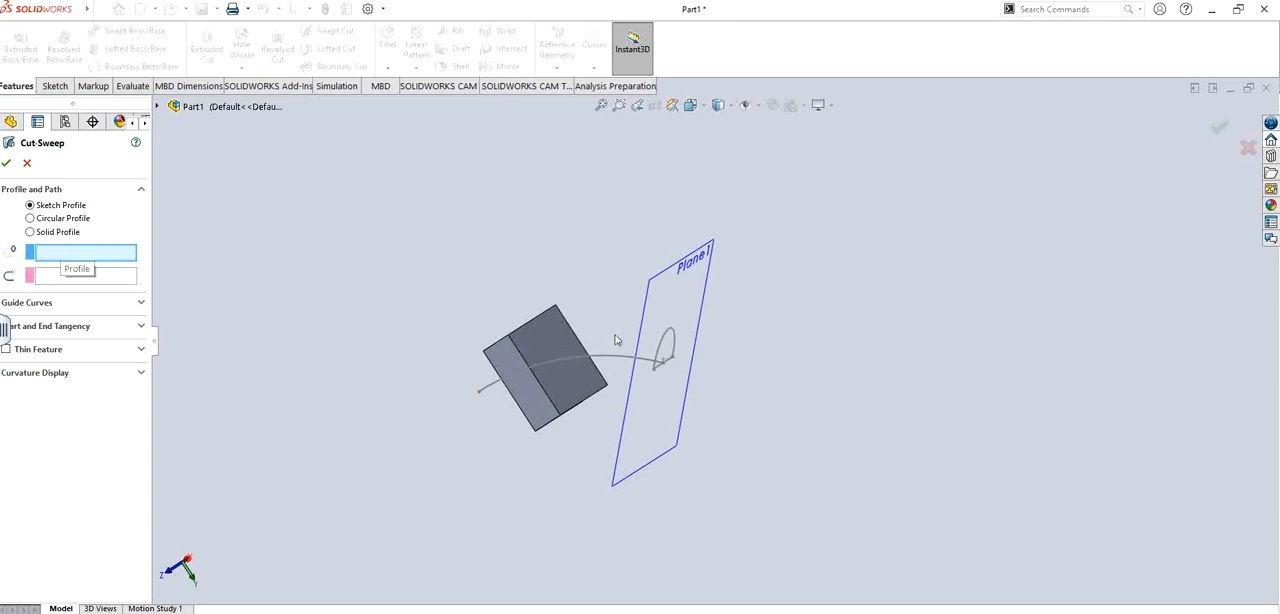
Step: Create Cut-Sweep1 using Sketch4 as profile along the Sketch3 arc path
click(664, 350)
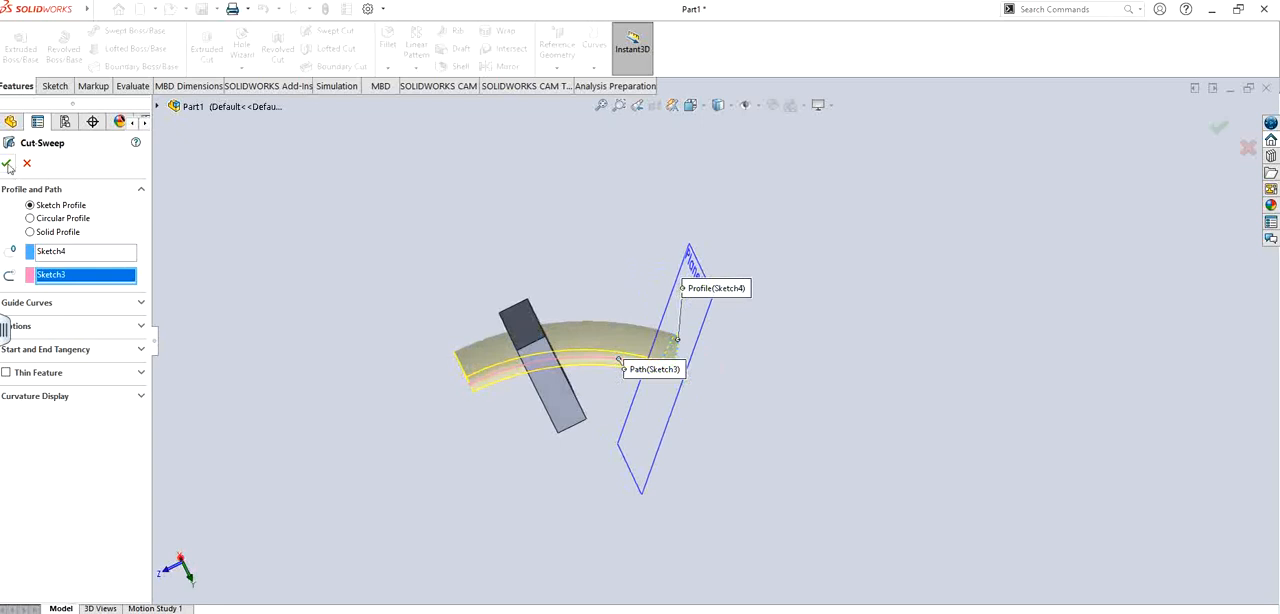
click(8, 164)
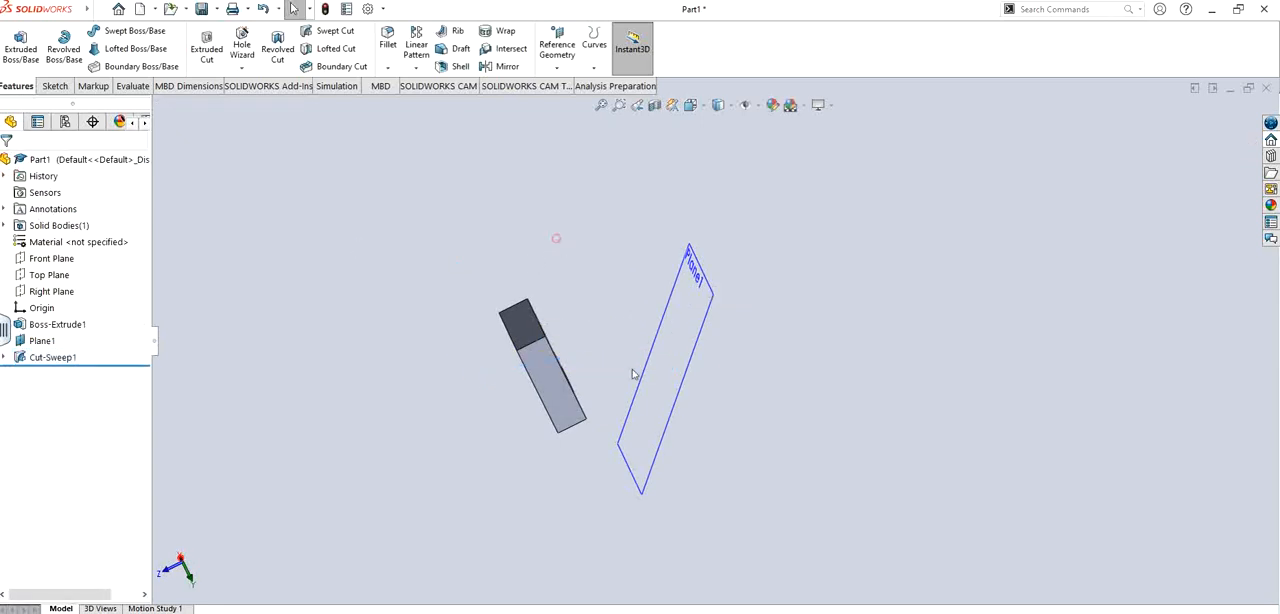
Step: Suppress Cut-Sweep1 in the FeatureManager tree and expand it to show its sketches
drag(630, 376, 604, 464)
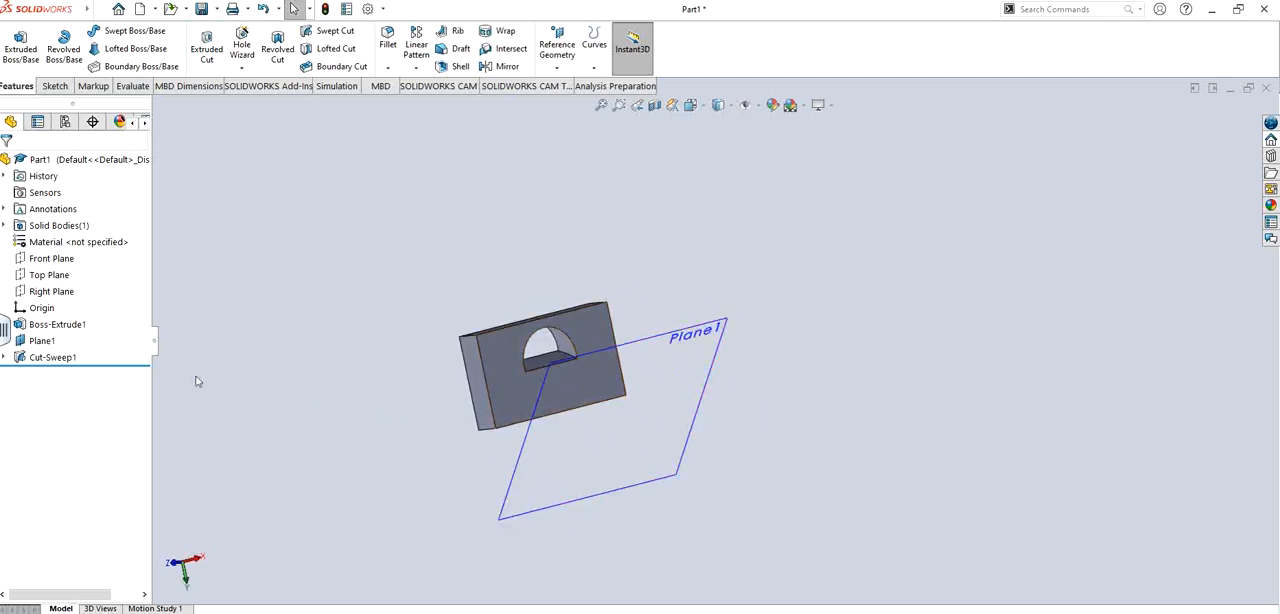
click(52, 356)
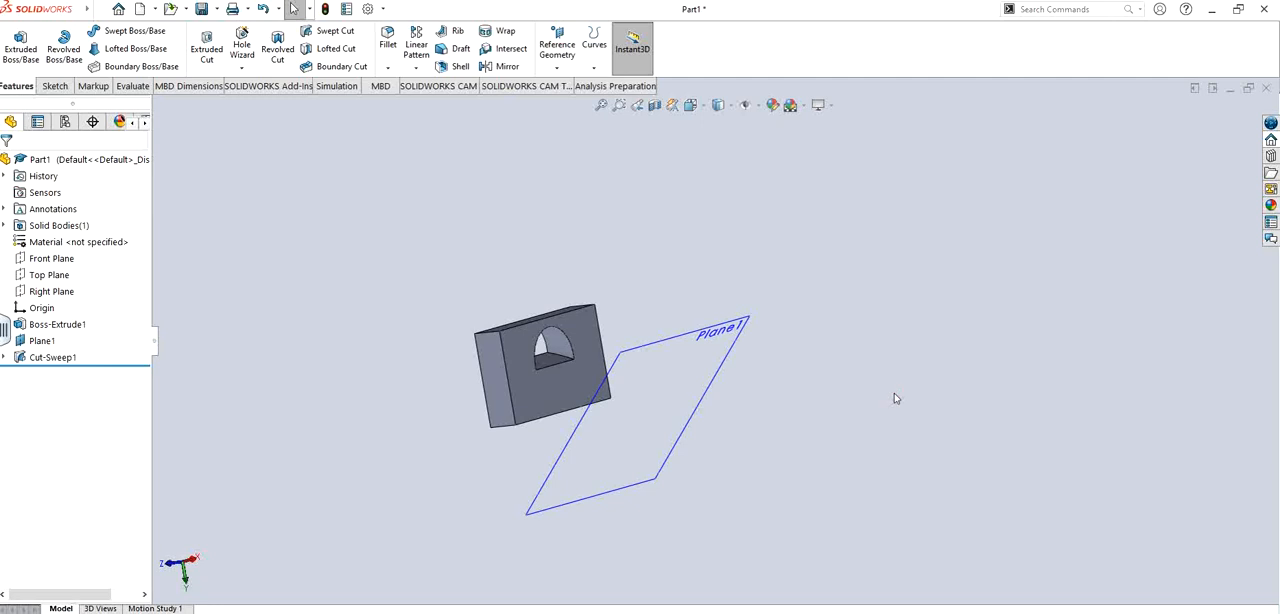
click(52, 356)
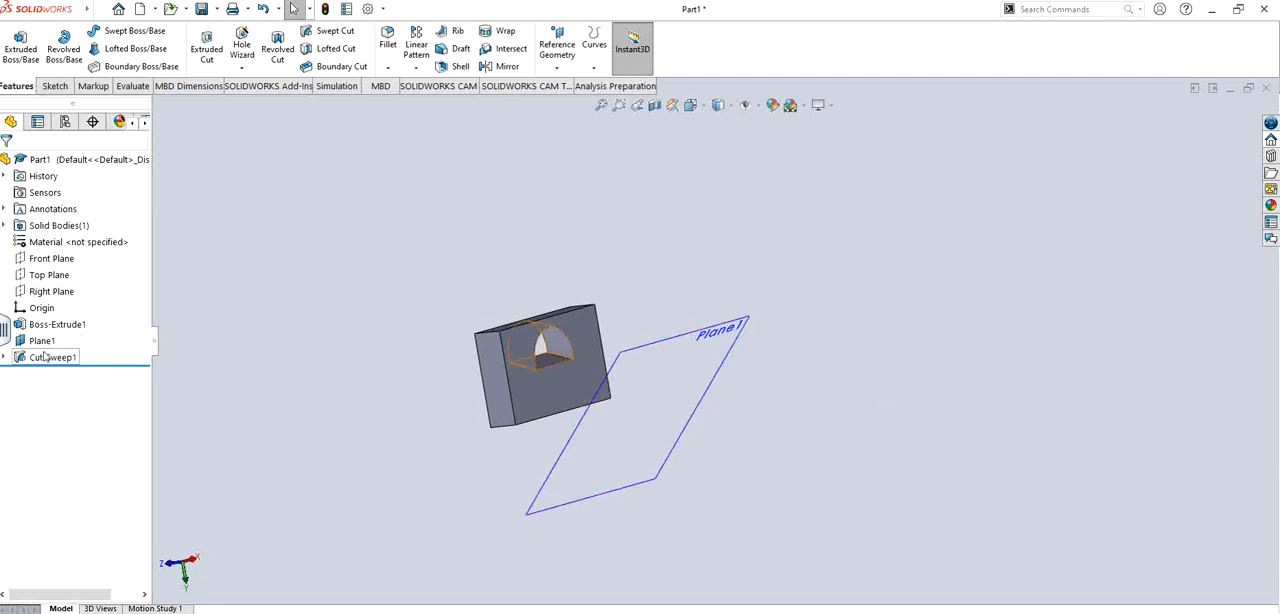
click(52, 356)
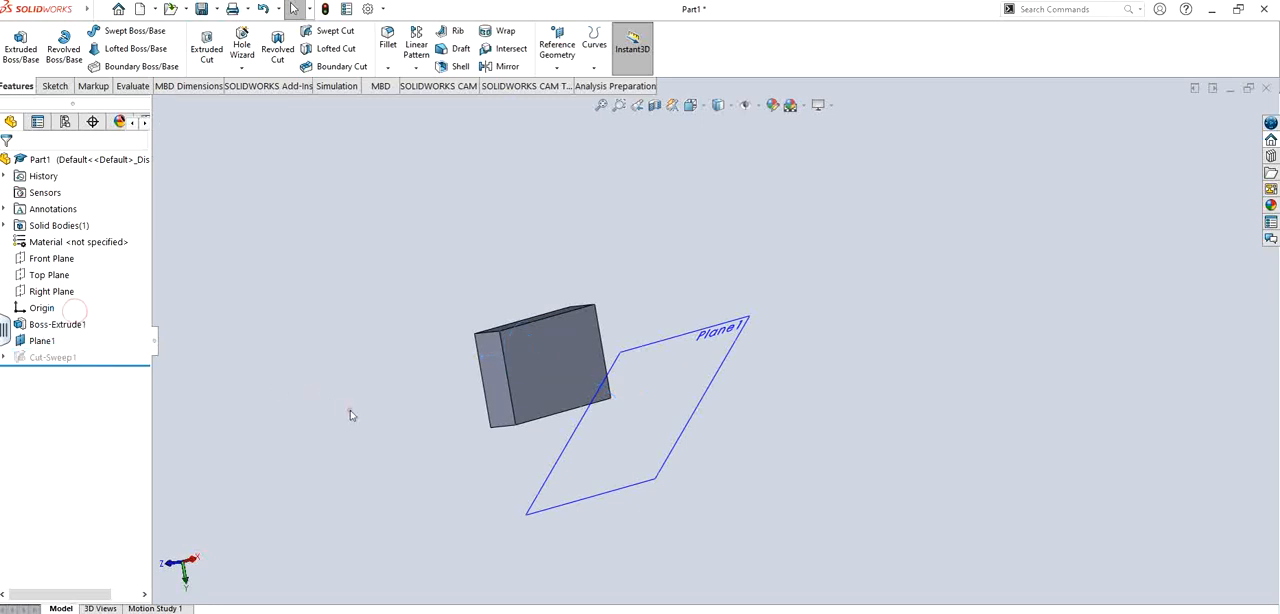
click(4, 356)
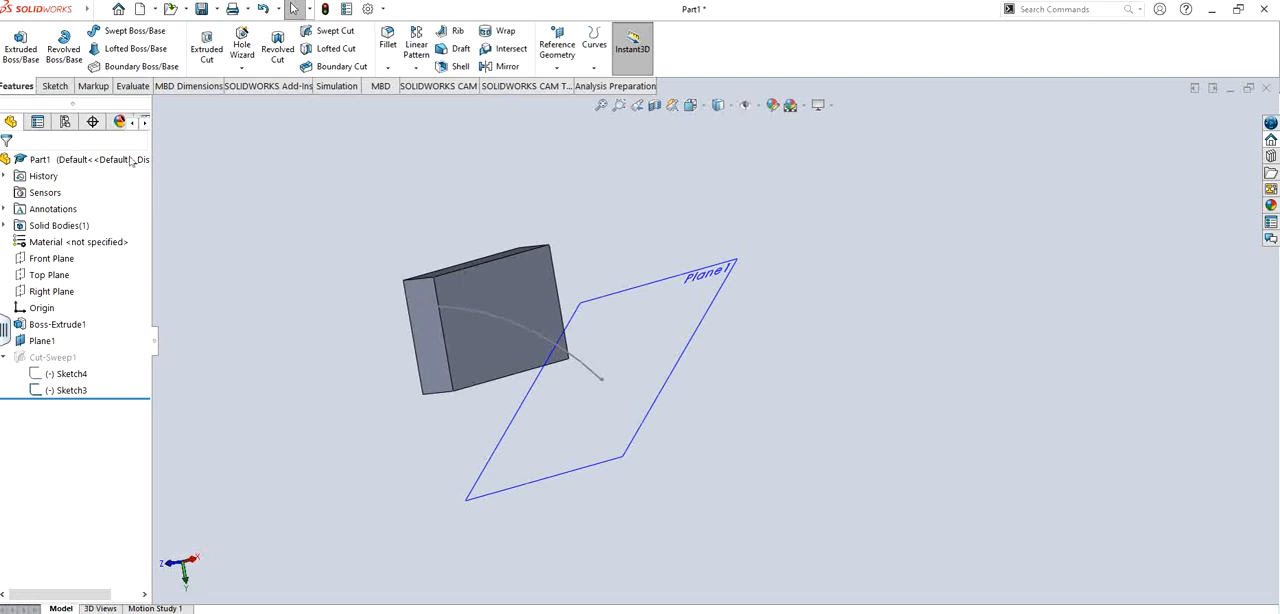
mouse_move(292, 172)
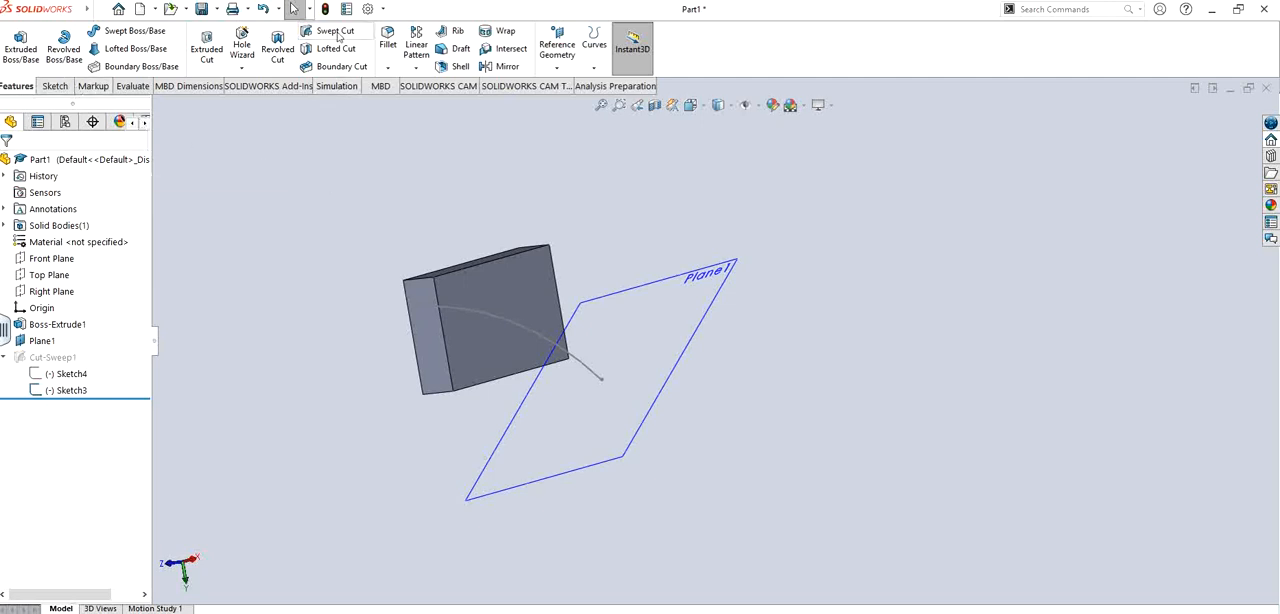
Step: Cut a Circular Profile sweep of 1.00 in diameter along the Sketch3 arc path
click(334, 32)
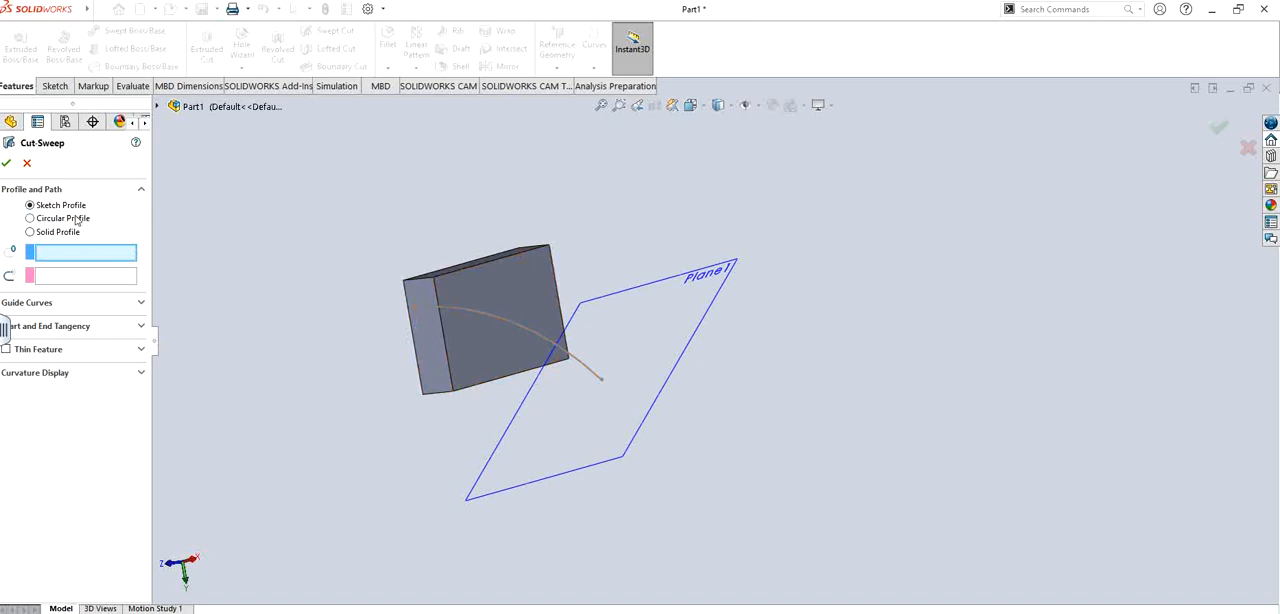
click(30, 218)
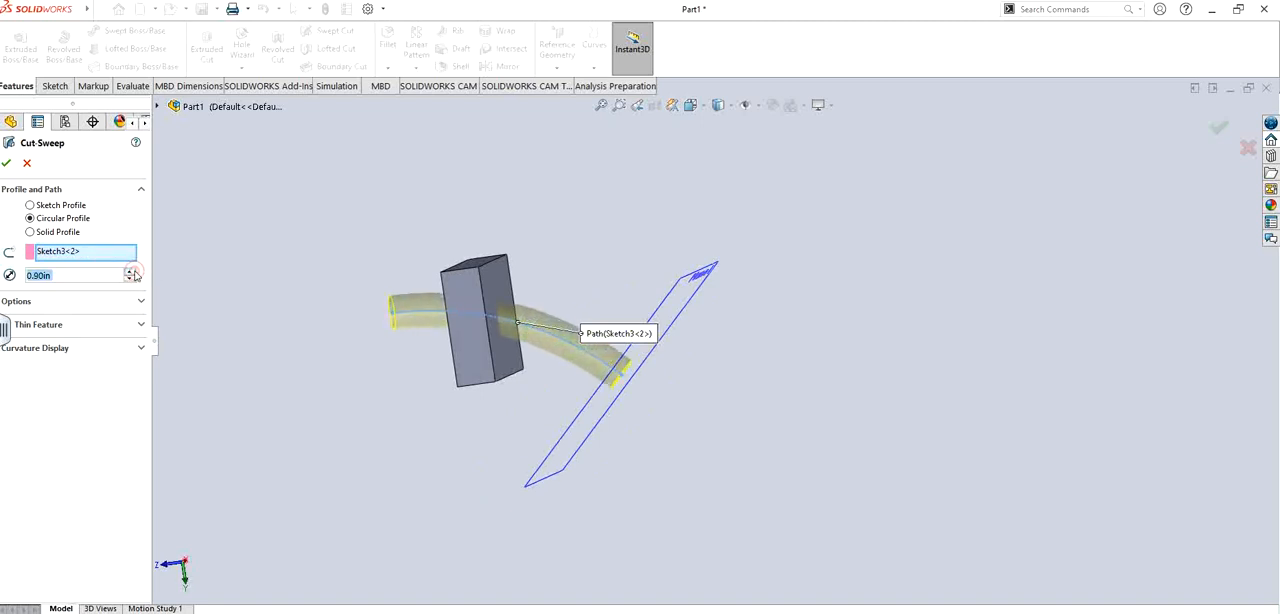
click(130, 272)
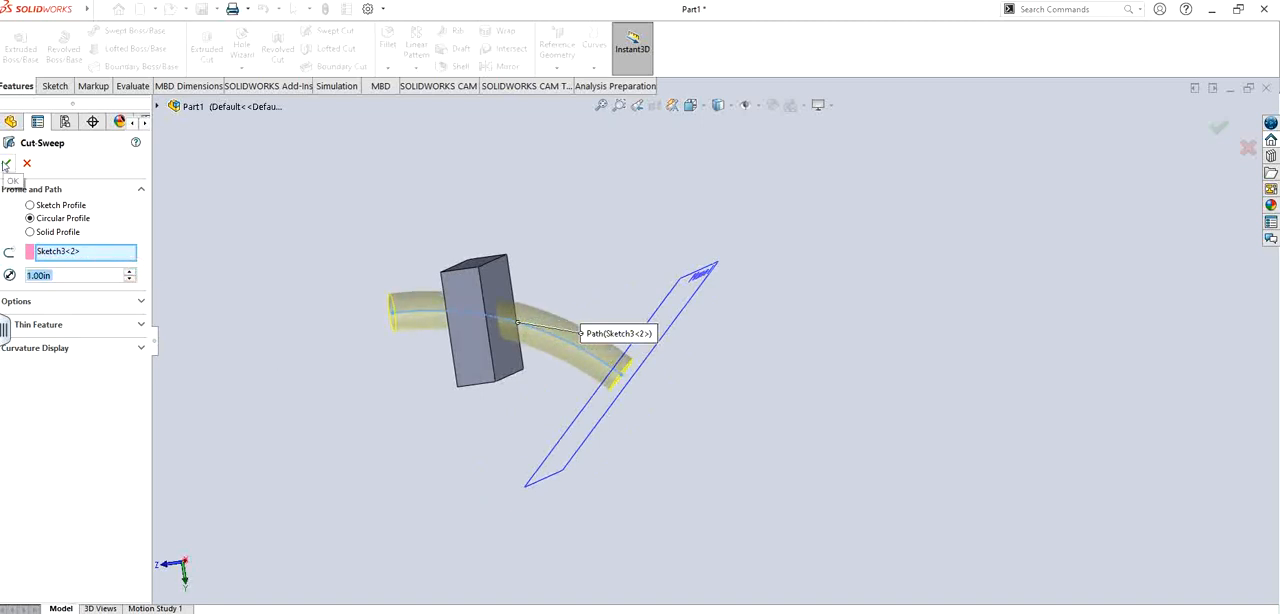
click(6, 164)
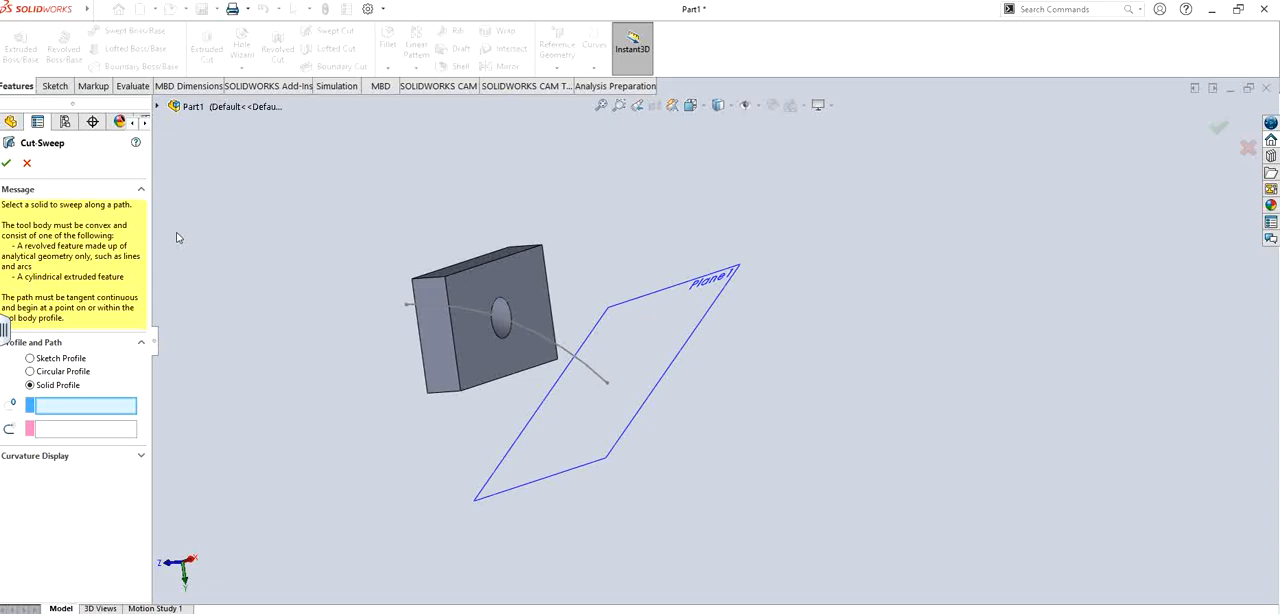
mouse_move(176, 238)
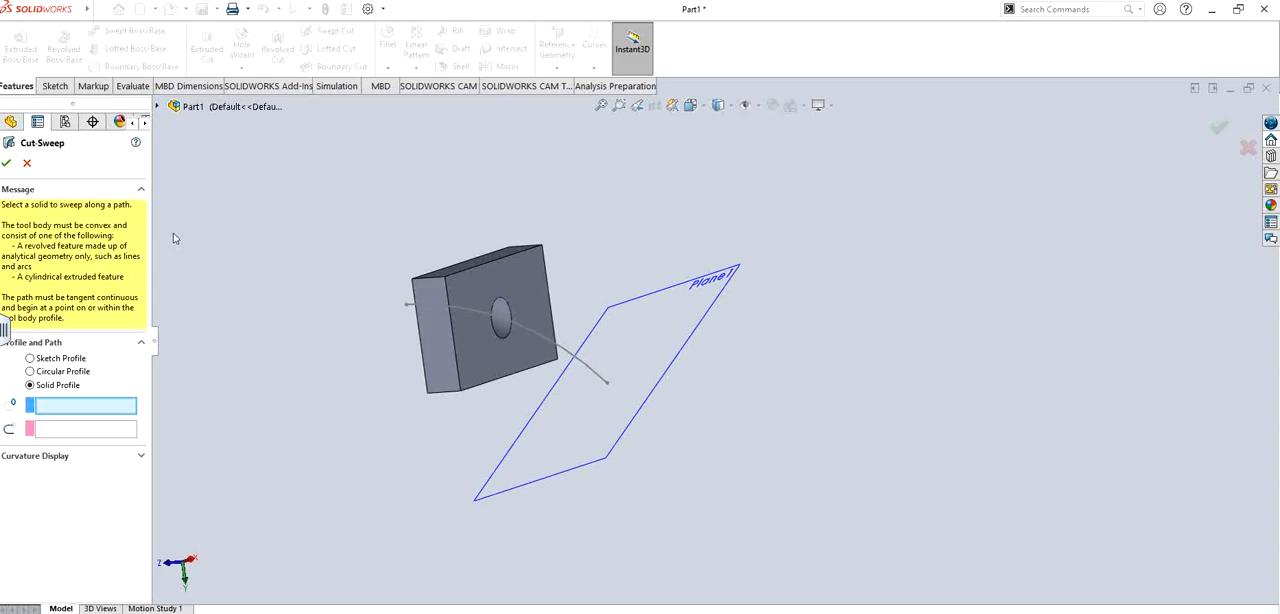
mouse_move(318, 262)
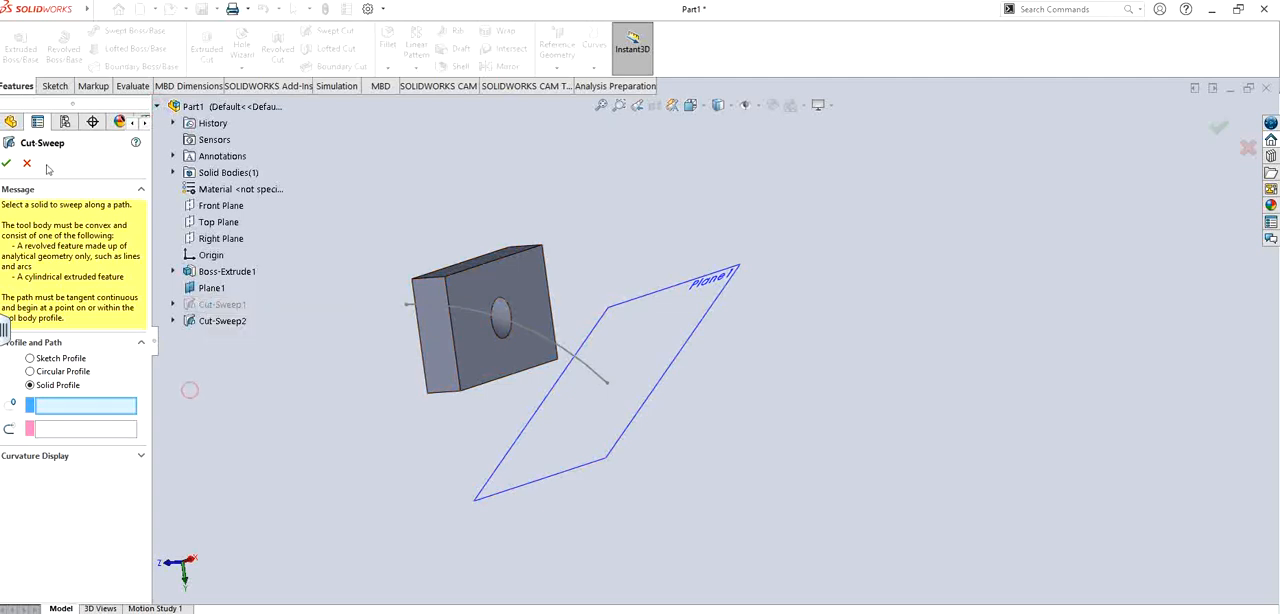
Step: Unsuppress Cut-Sweep1 so the block shows both the pocket and the round tunnel
click(8, 164)
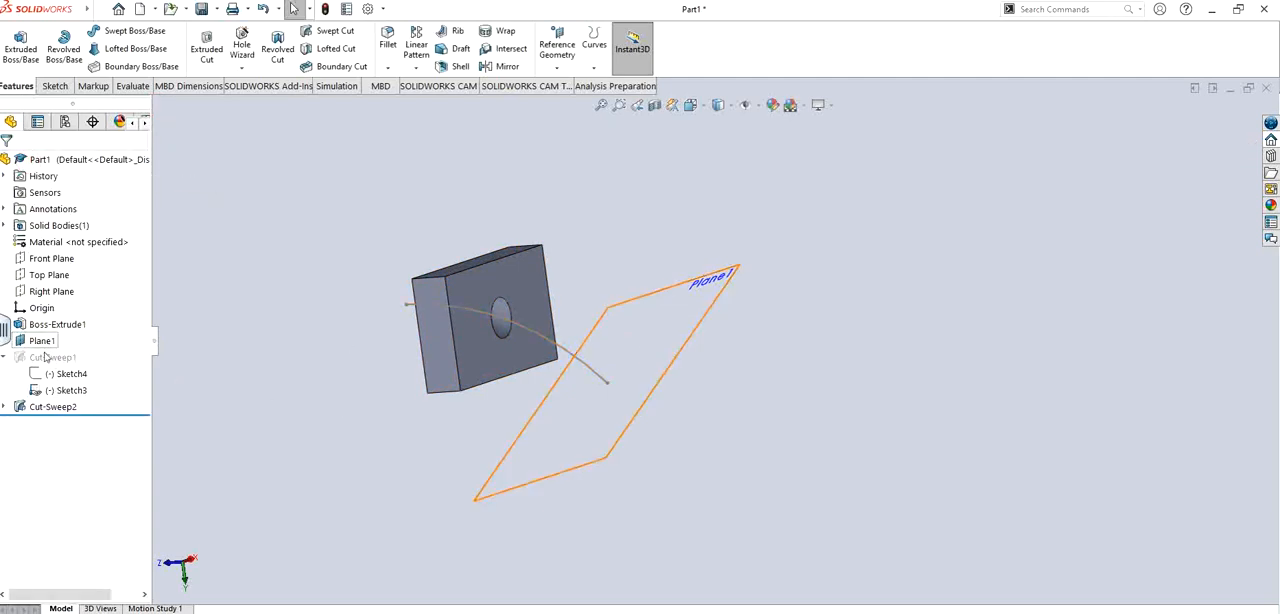
click(52, 356)
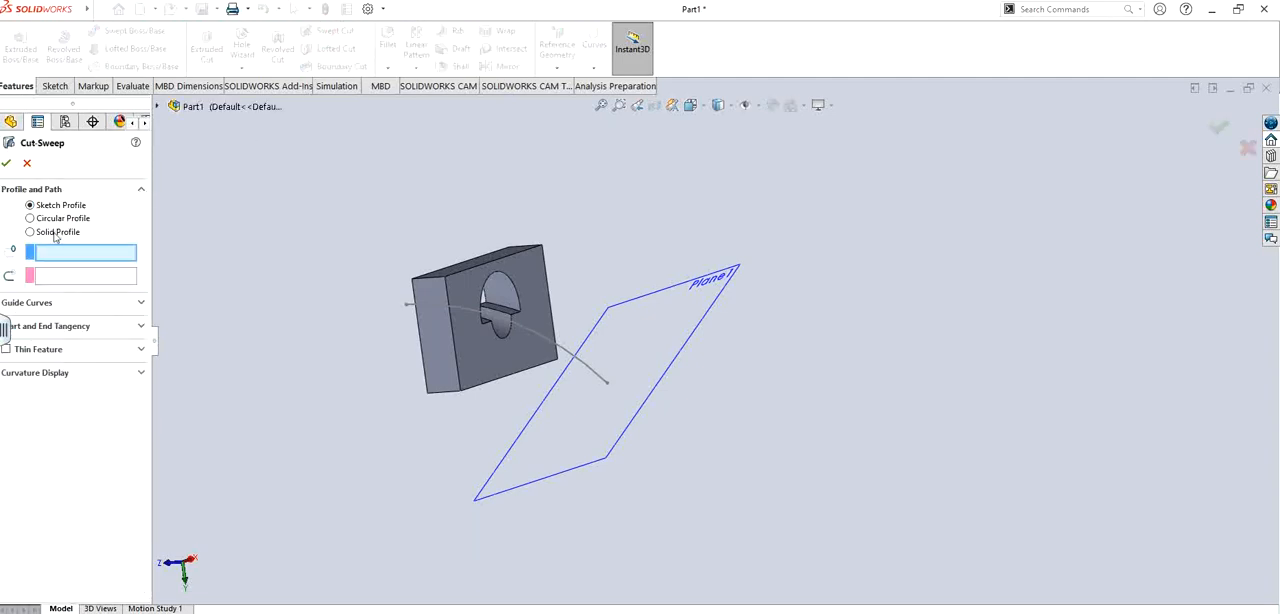
click(30, 232)
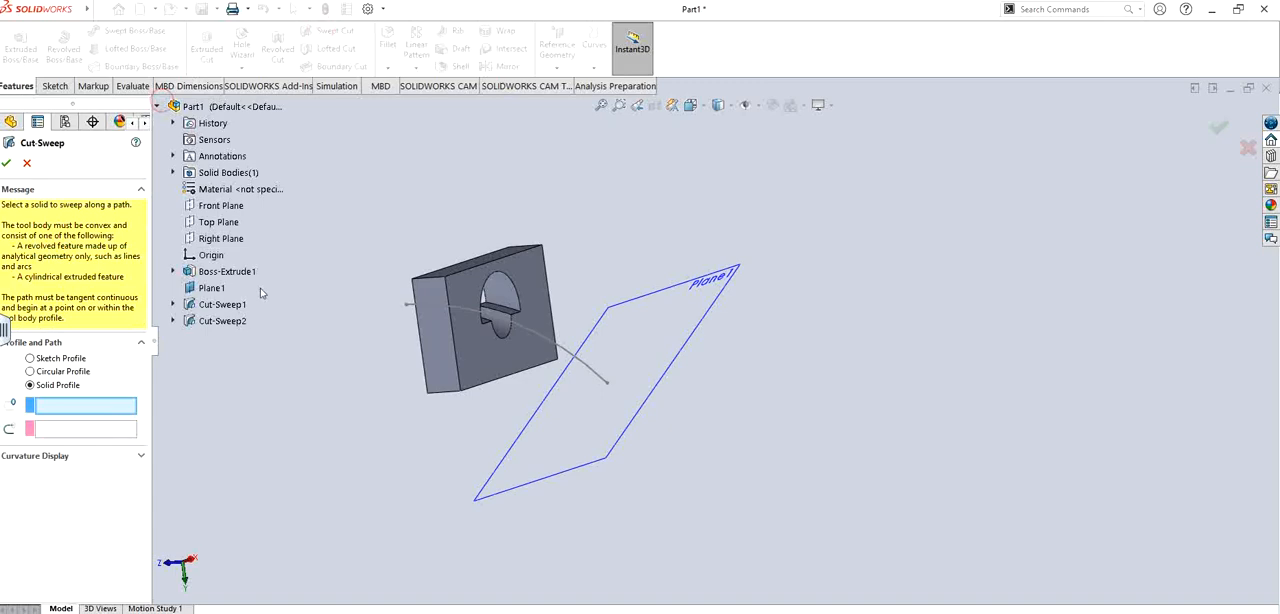
click(224, 304)
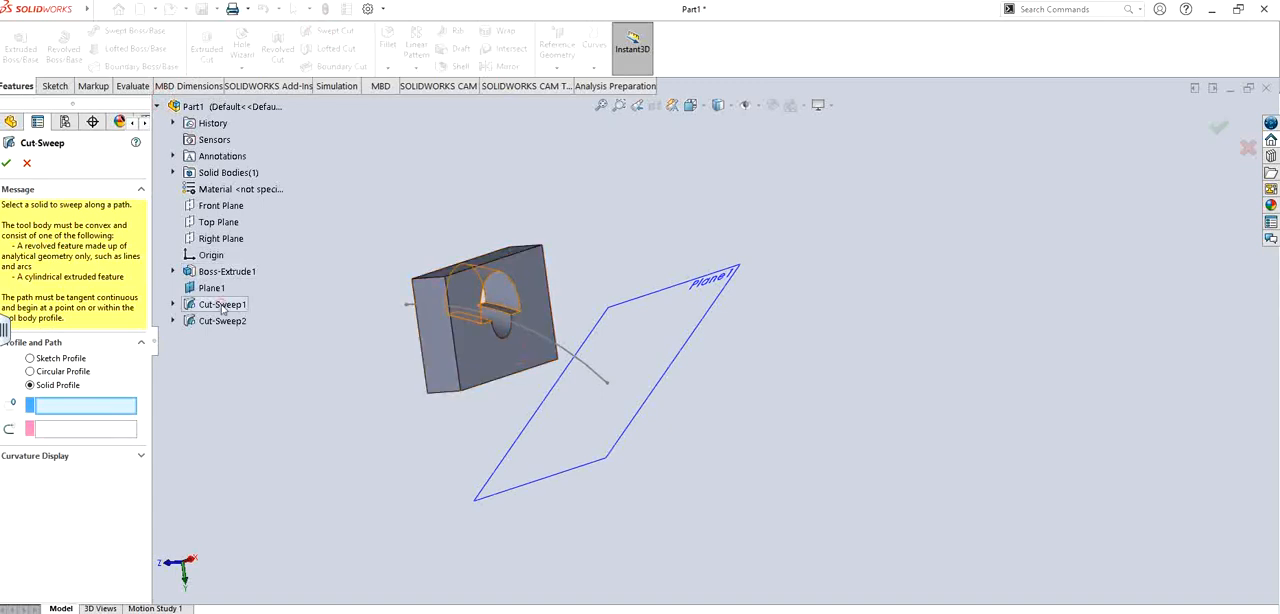
click(228, 272)
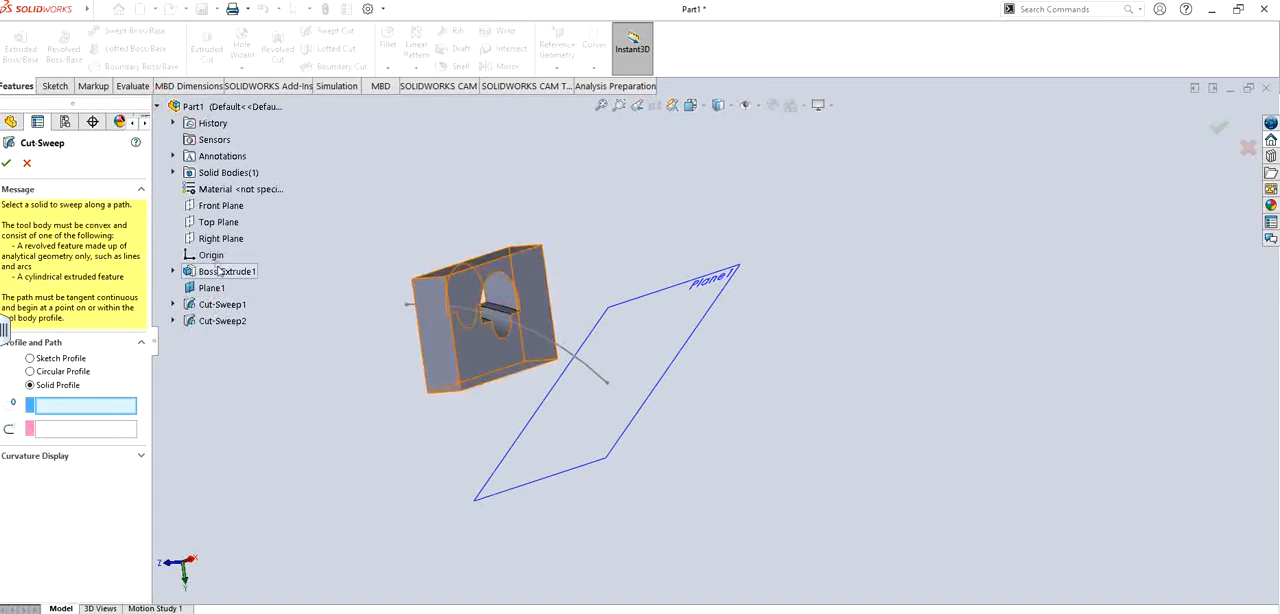
click(172, 272)
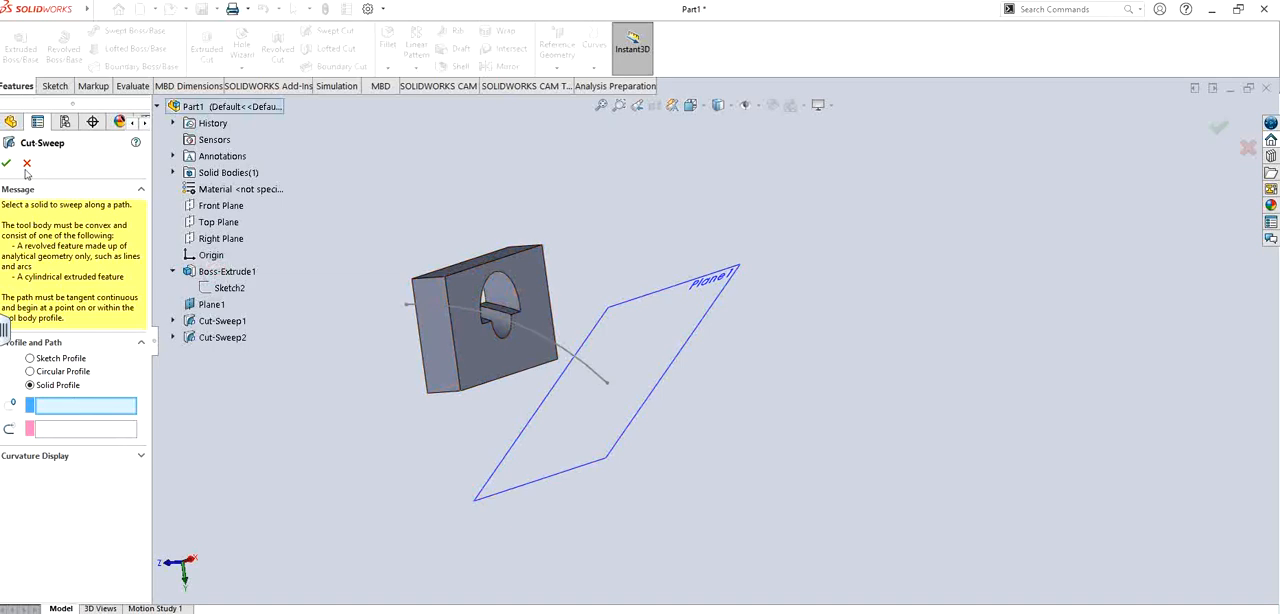
click(8, 164)
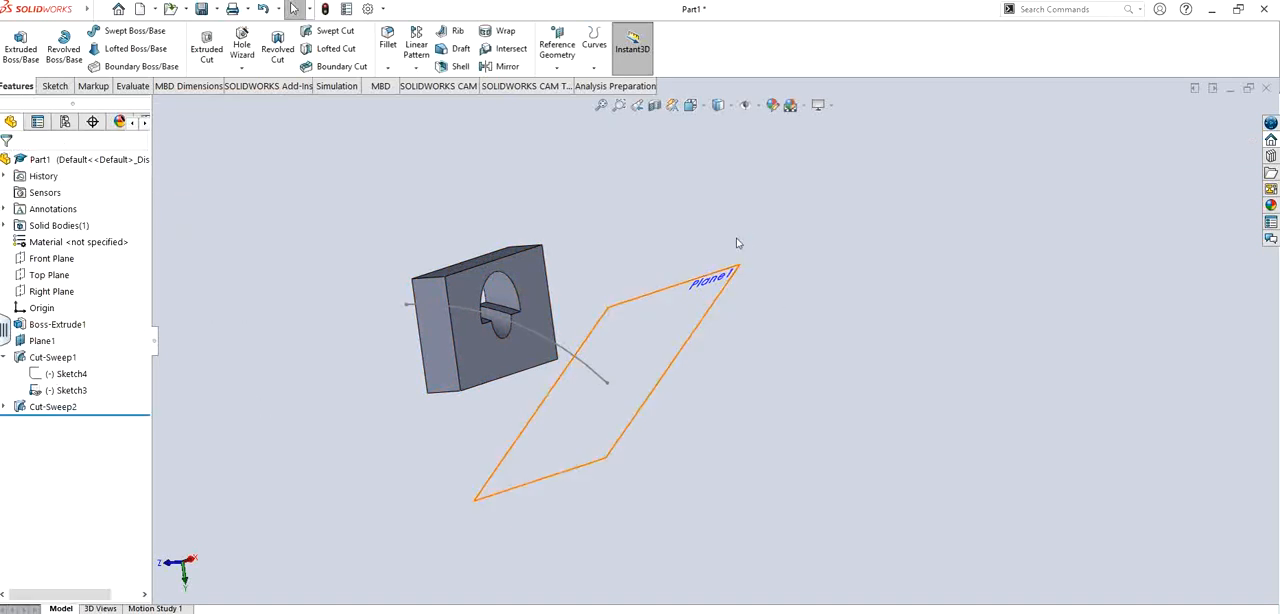
mouse_move(644, 458)
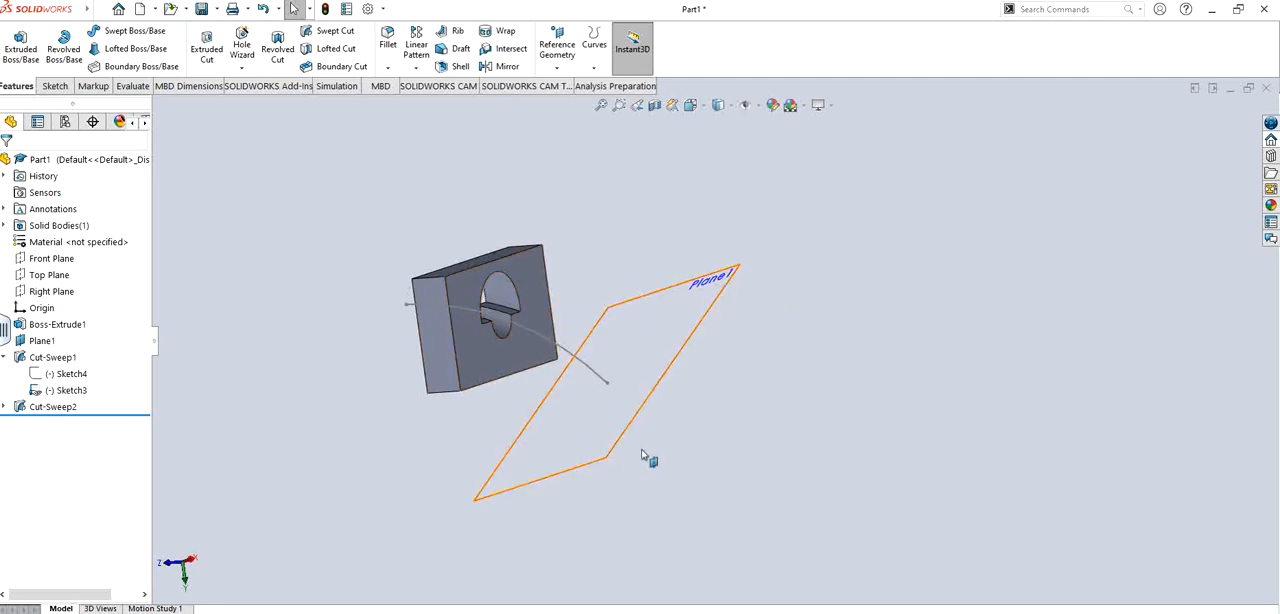
click(592, 248)
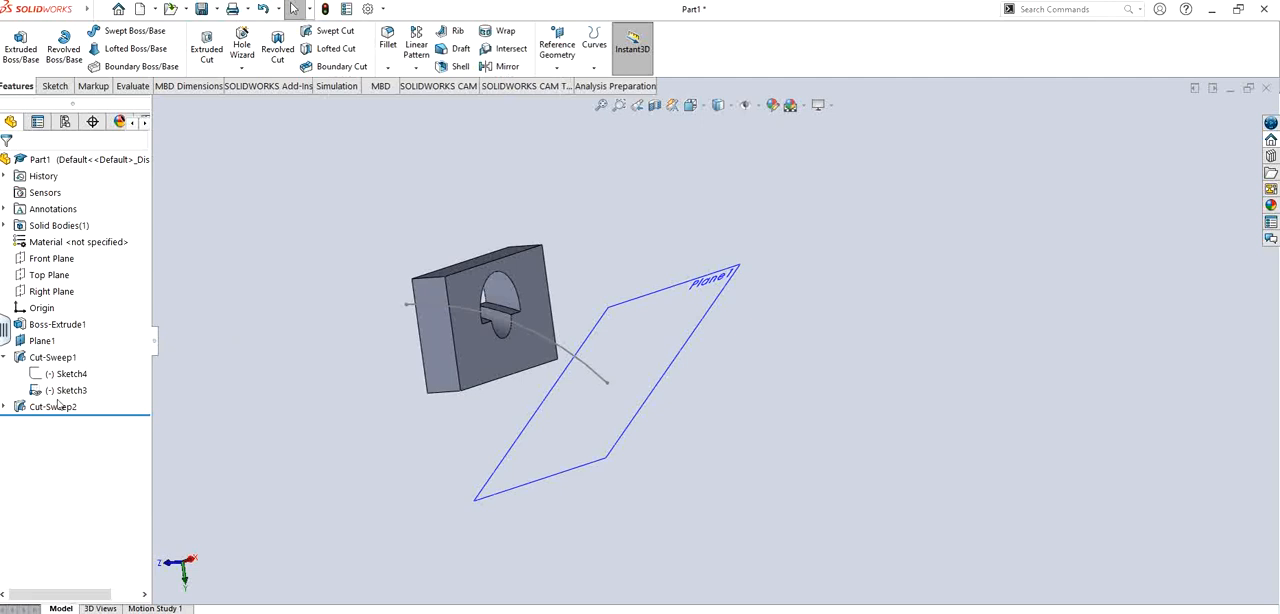
click(52, 406)
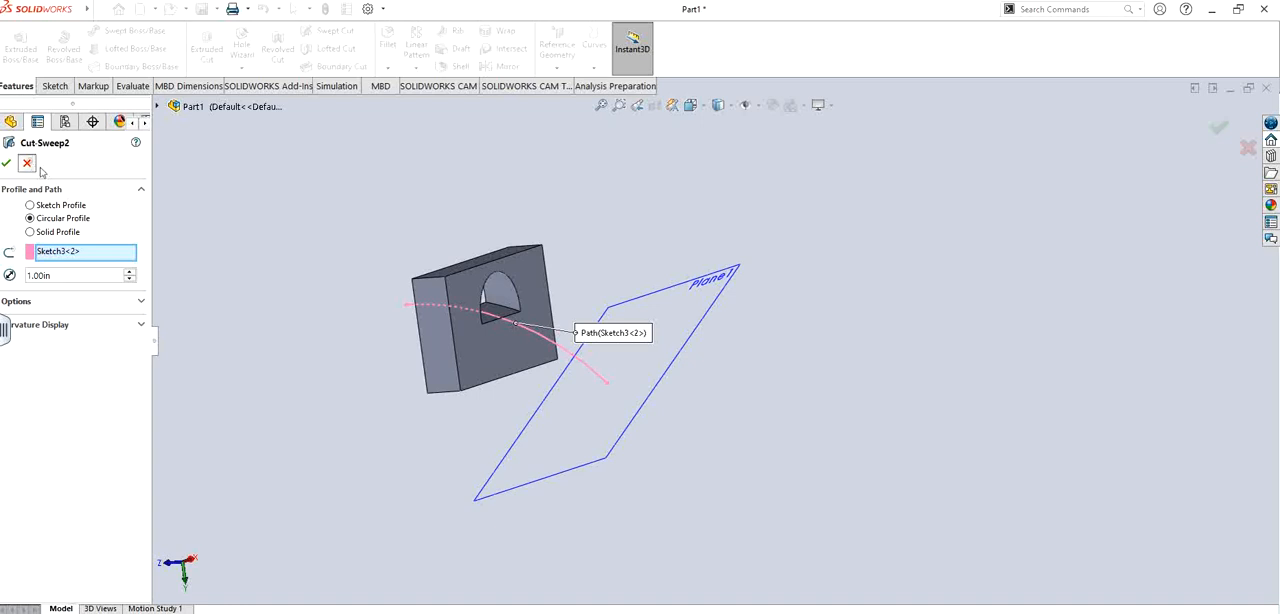
click(8, 164)
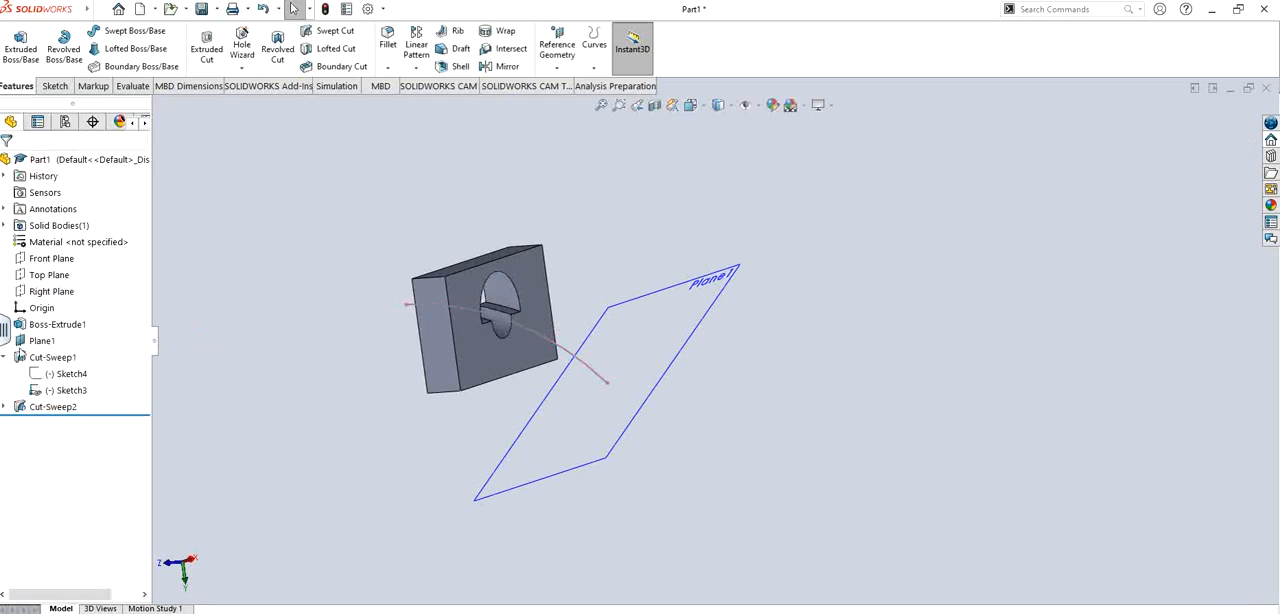